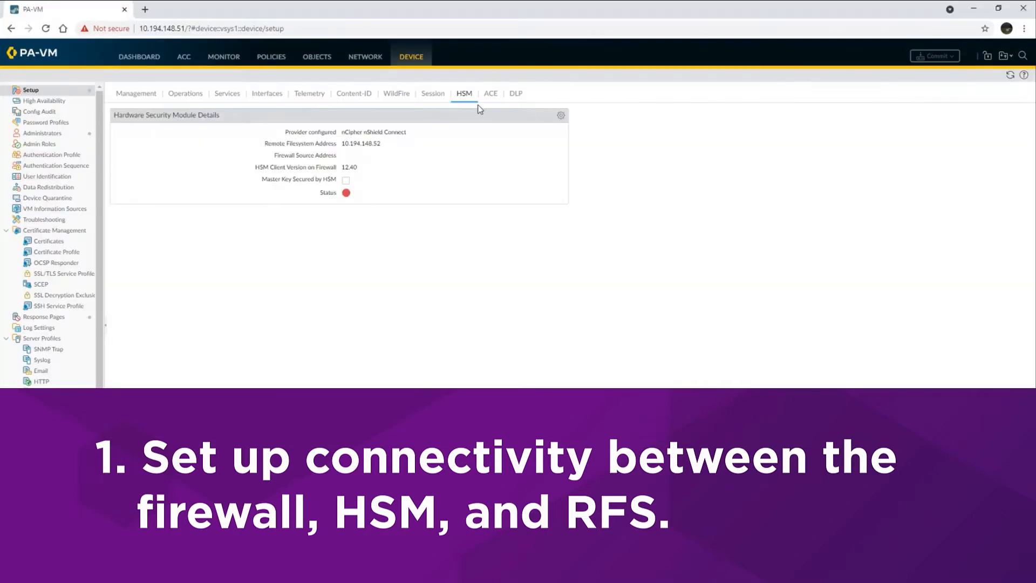
# - Enter the first HSM module nShield ConnectXC with server address 10.194.148.31
pyautogui.click(560, 115)
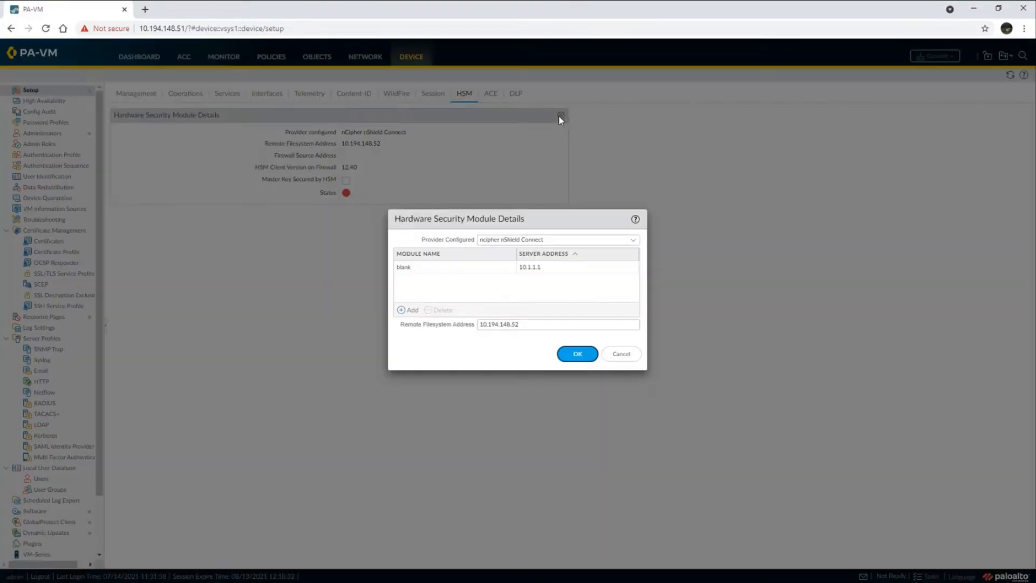
pyautogui.click(447, 268)
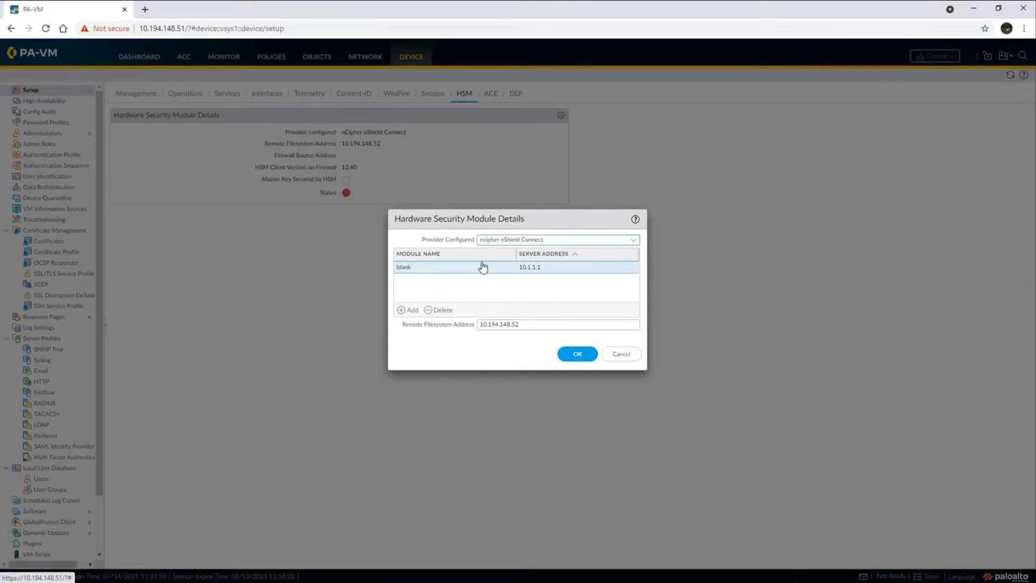
pyautogui.doubleClick(454, 268)
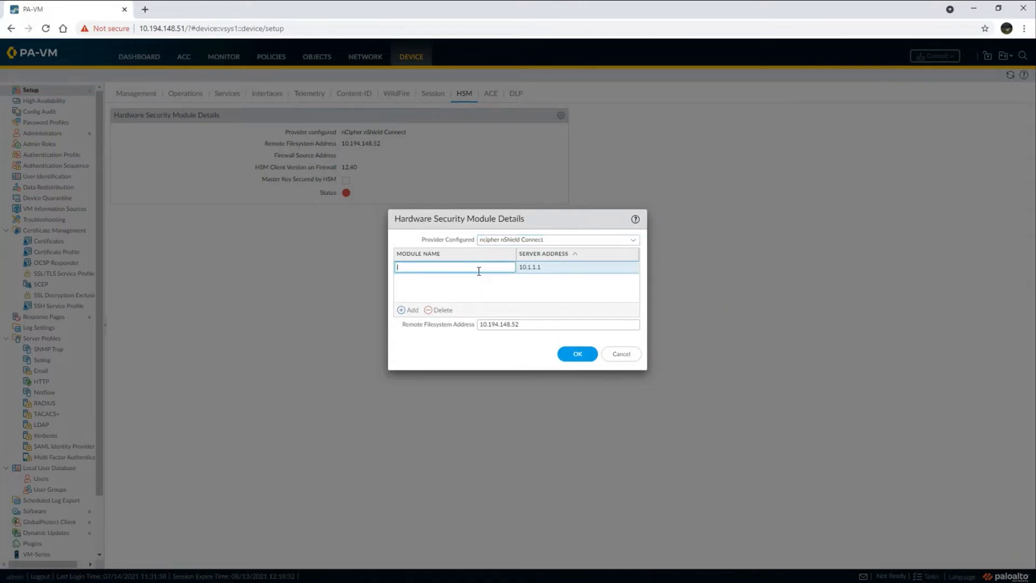
pyautogui.write('nShield ConnectXC')
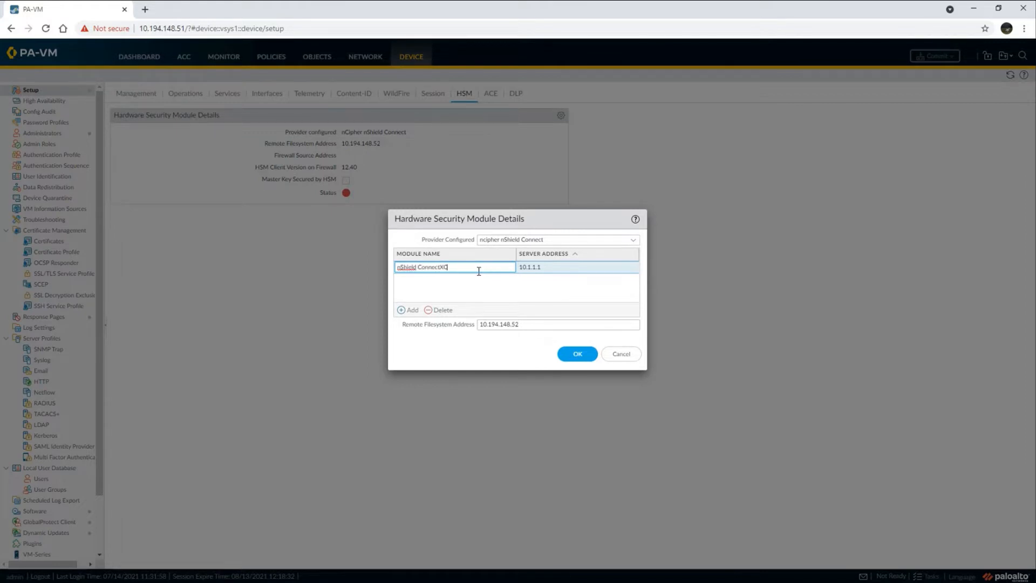
pyautogui.click(543, 268)
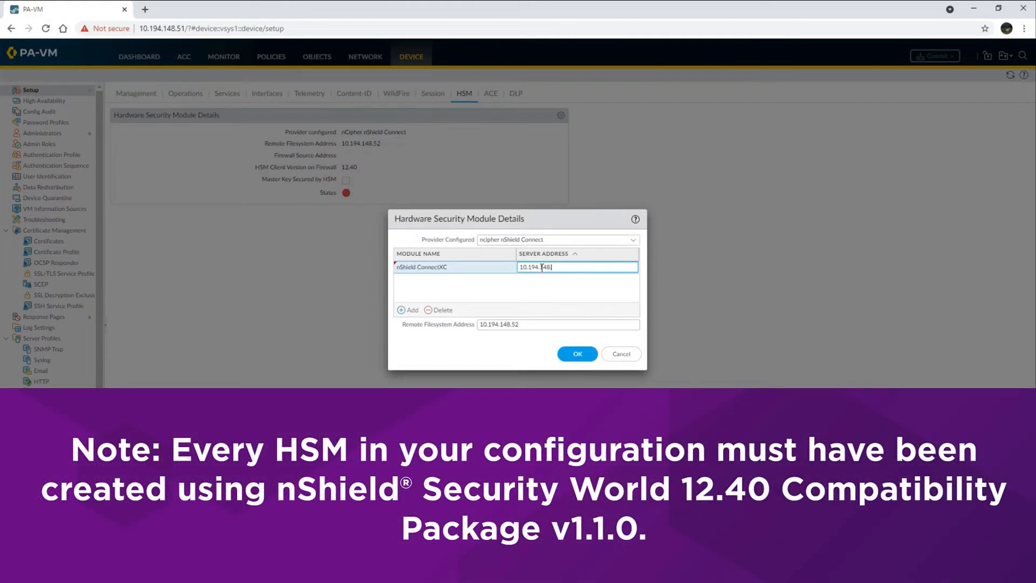
# - Add the second module nShield ConnectPlus at 10.194.148.32 and save the HSM details
pyautogui.click(406, 310)
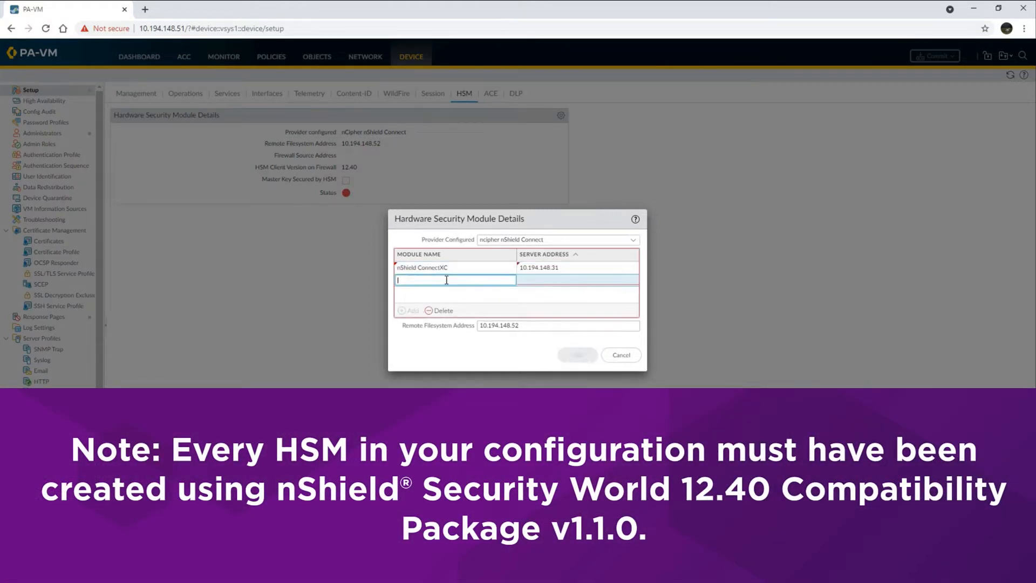
pyautogui.write('nShield ConnectPlus')
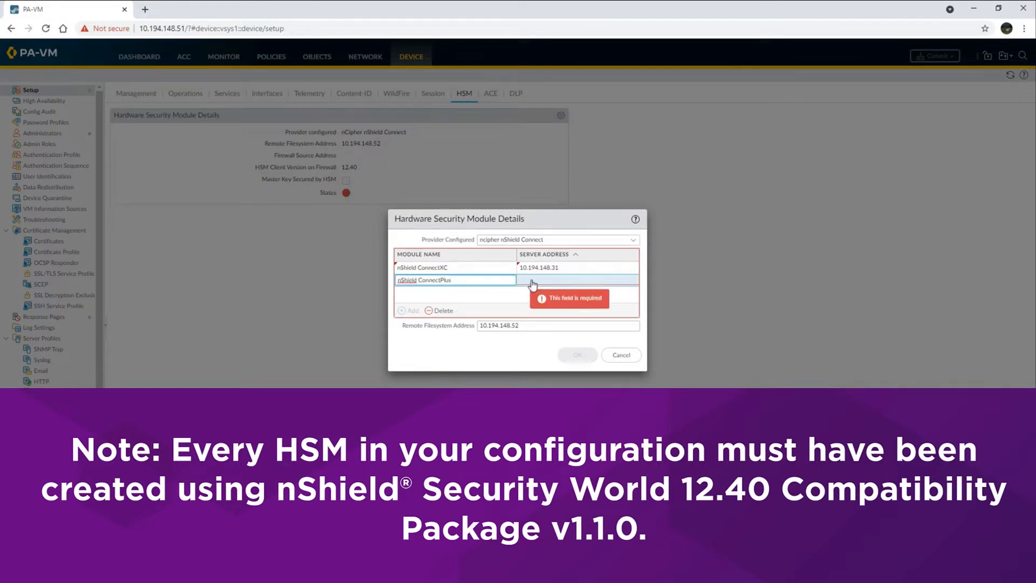
pyautogui.write('10')
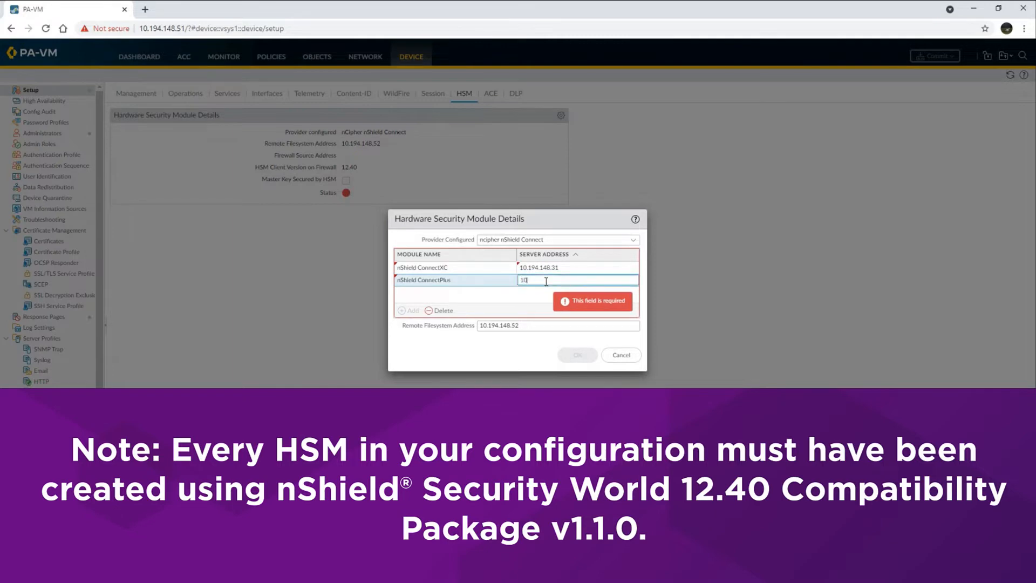
pyautogui.write('10.194.148.32')
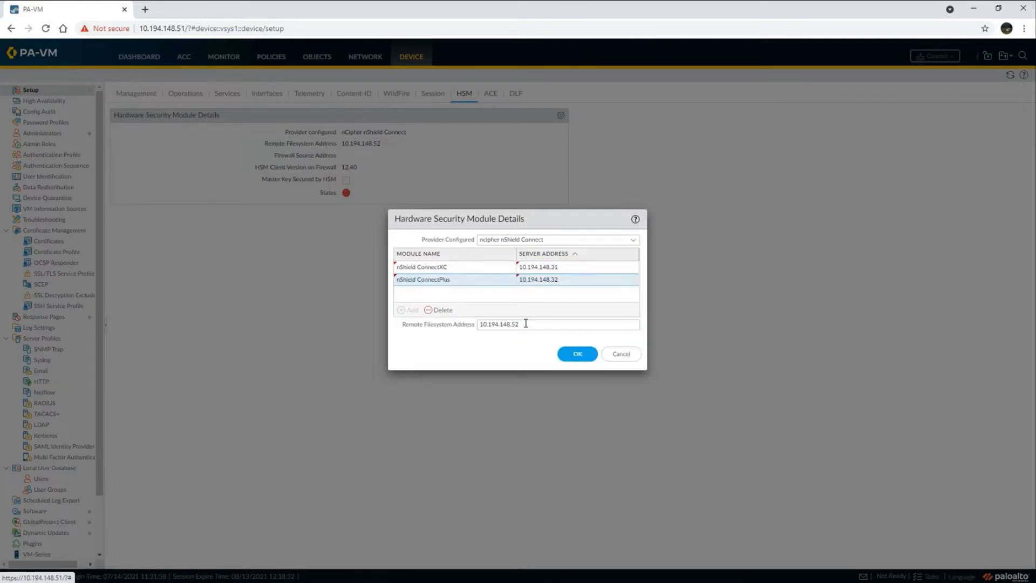
pyautogui.click(576, 353)
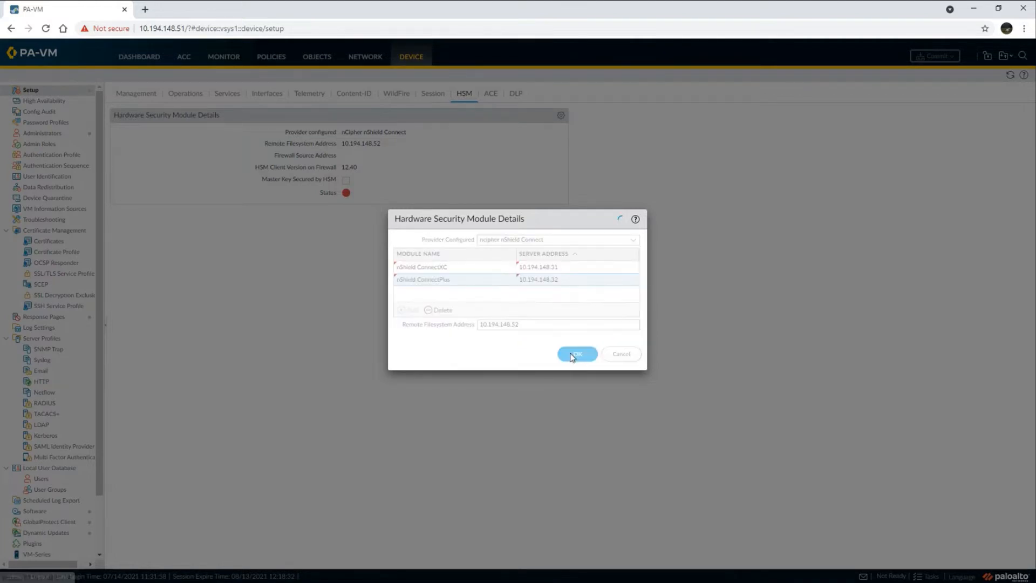
pyautogui.click(577, 354)
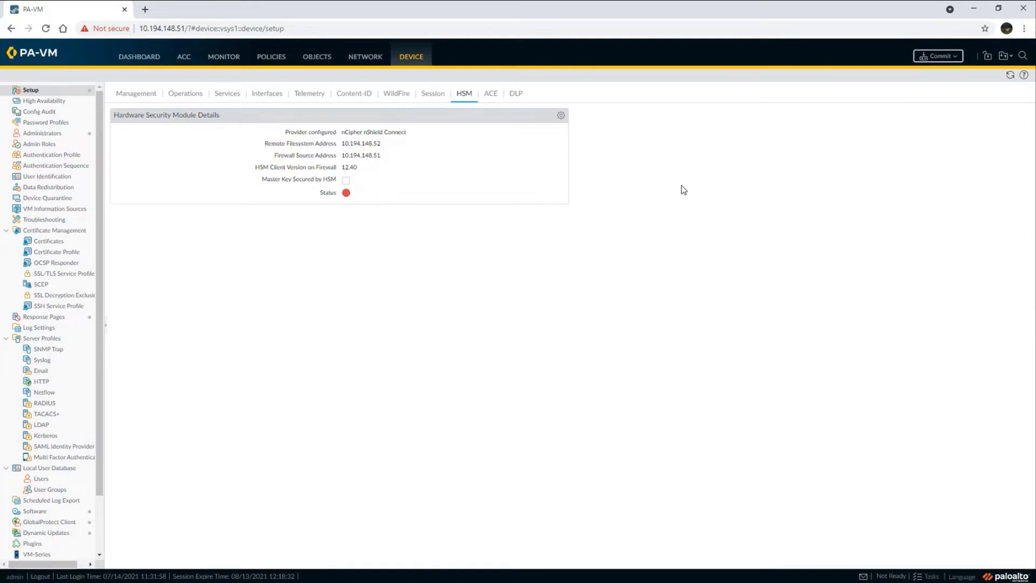
# - Commit all pending configuration changes on the firewall
pyautogui.click(939, 57)
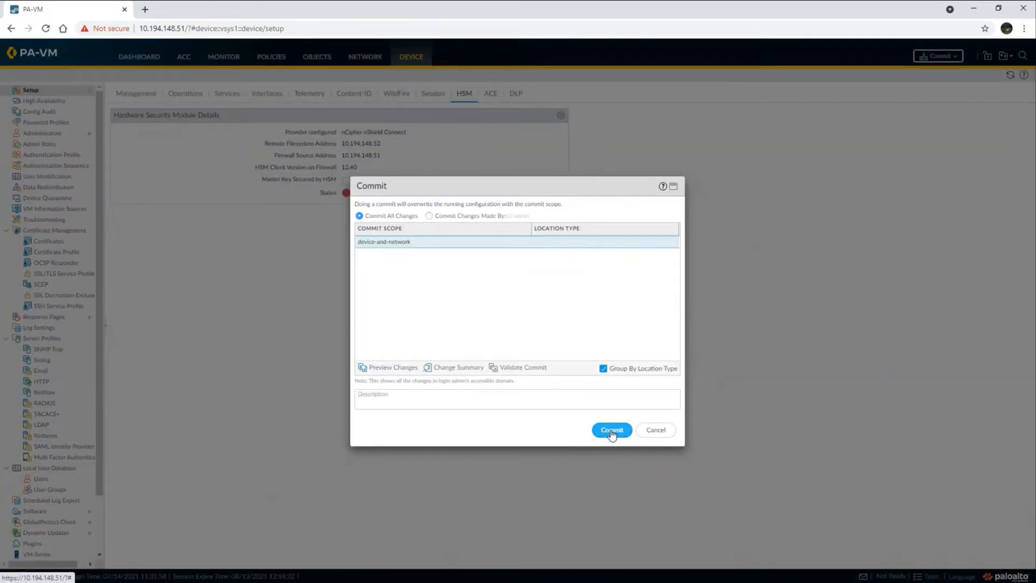
pyautogui.click(612, 430)
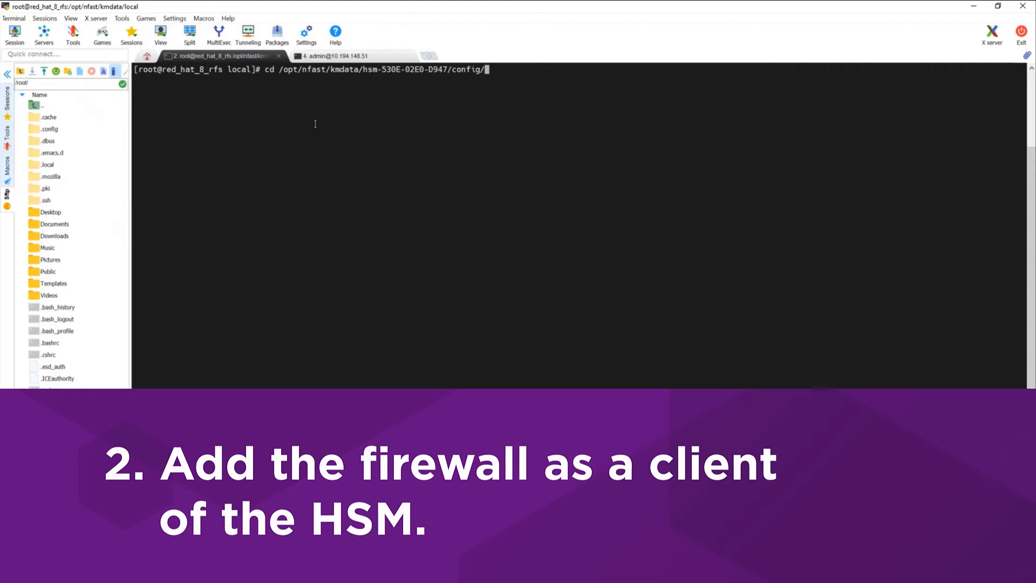
# - Edit the first HSM's config in vi, pasting an hs_clients entry for firewall 10.194.148.51
pyautogui.write('vi co')
pyautogui.write('/hs_c')
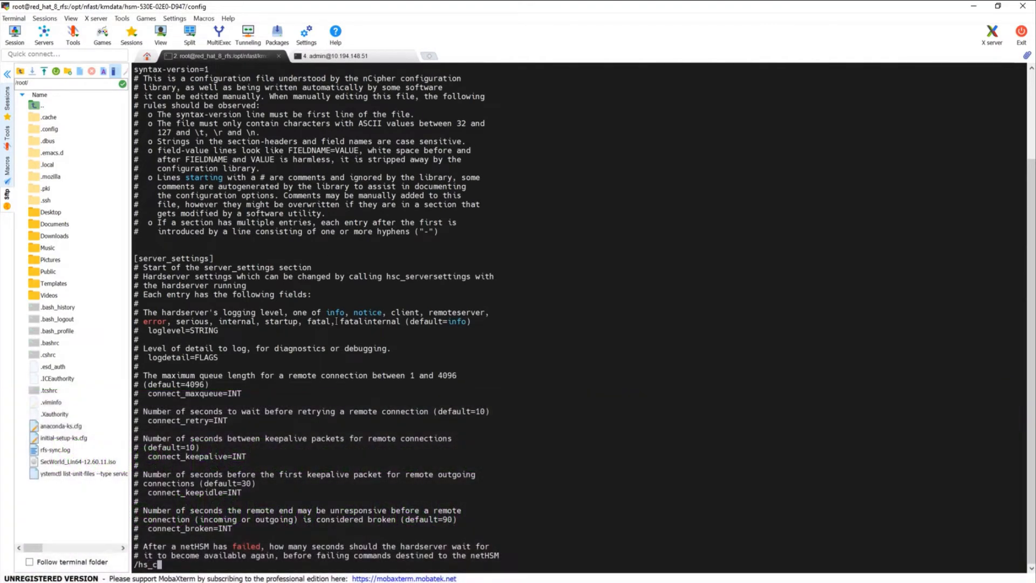
pyautogui.write('lient')
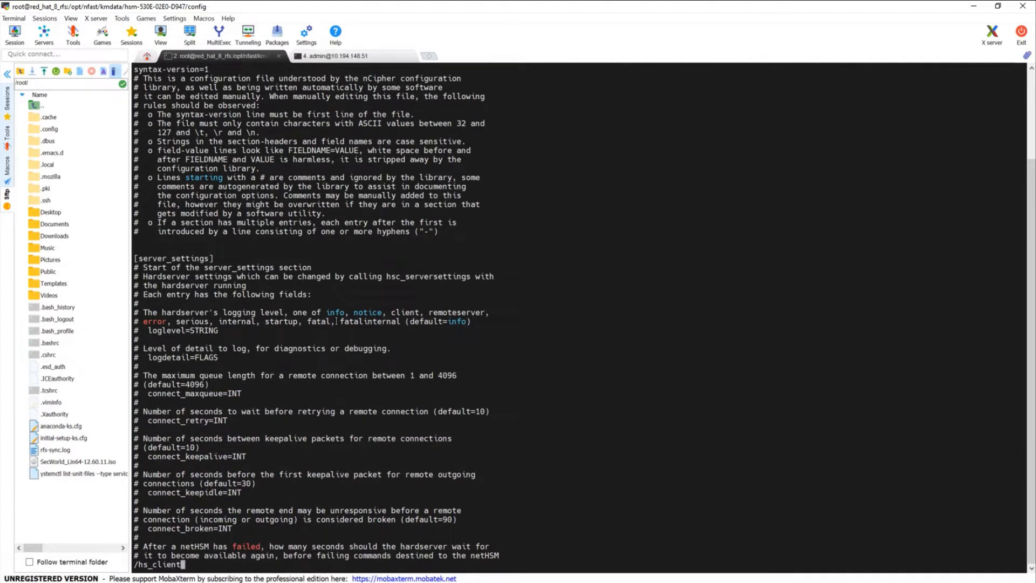
pyautogui.scroll(-3)
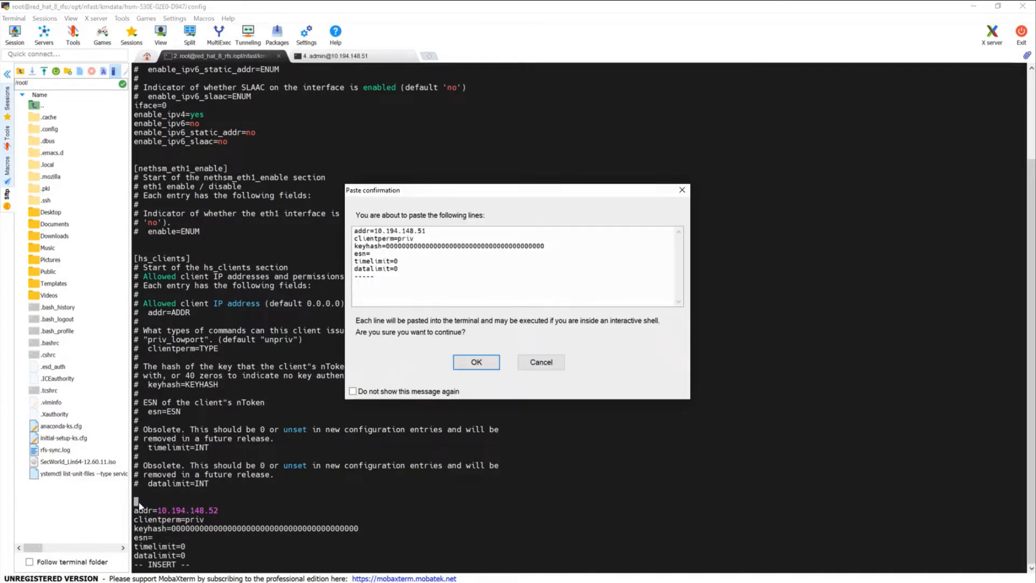
pyautogui.click(476, 361)
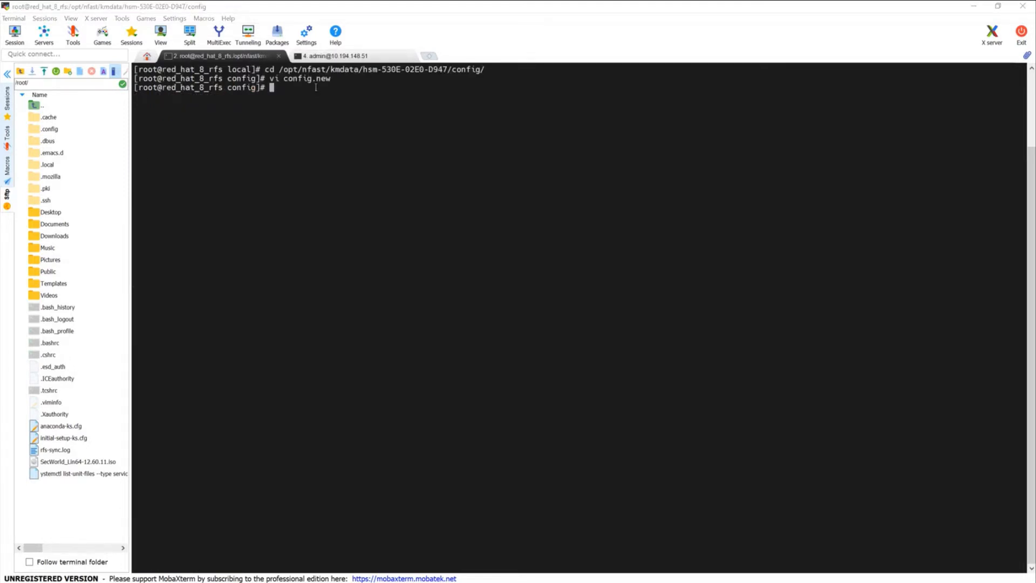
# - Push config.new to 10.194.148.31, copy it over config, and move to the second HSM's config directory
pyautogui.write('cfg-pushnethsm --address=10.194.148.31 config.new')
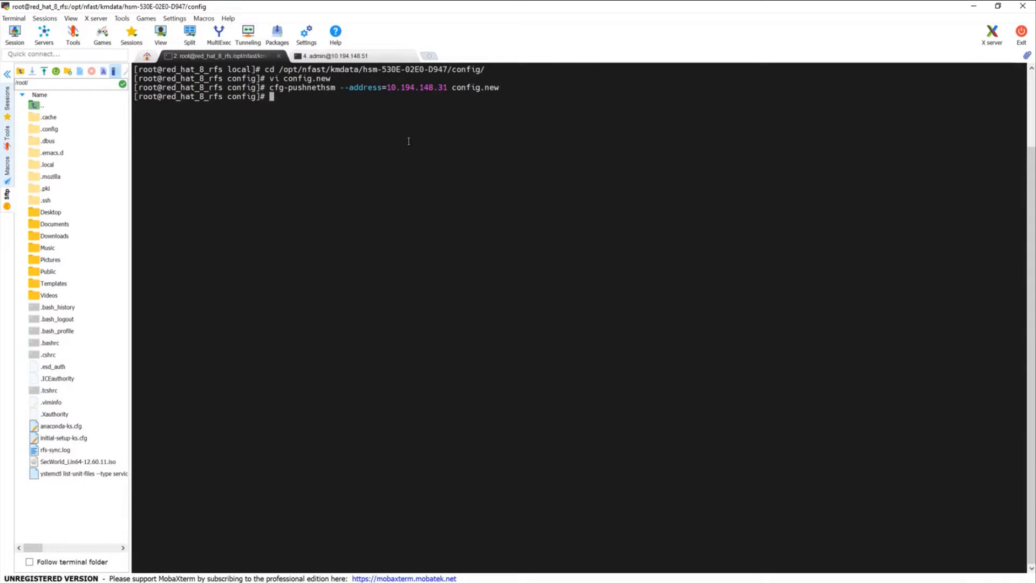
pyautogui.write('cp config.new config')
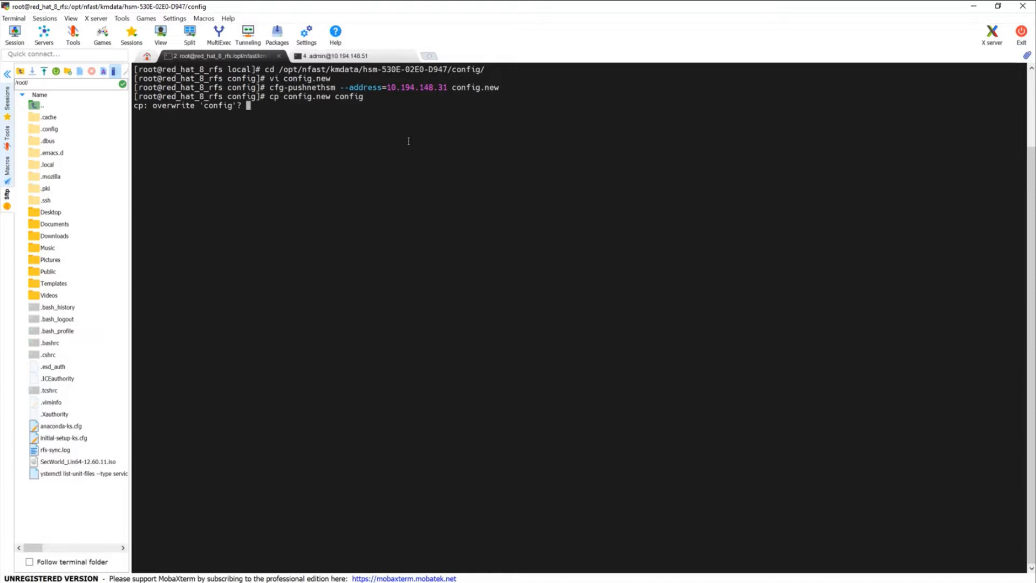
pyautogui.write('y')
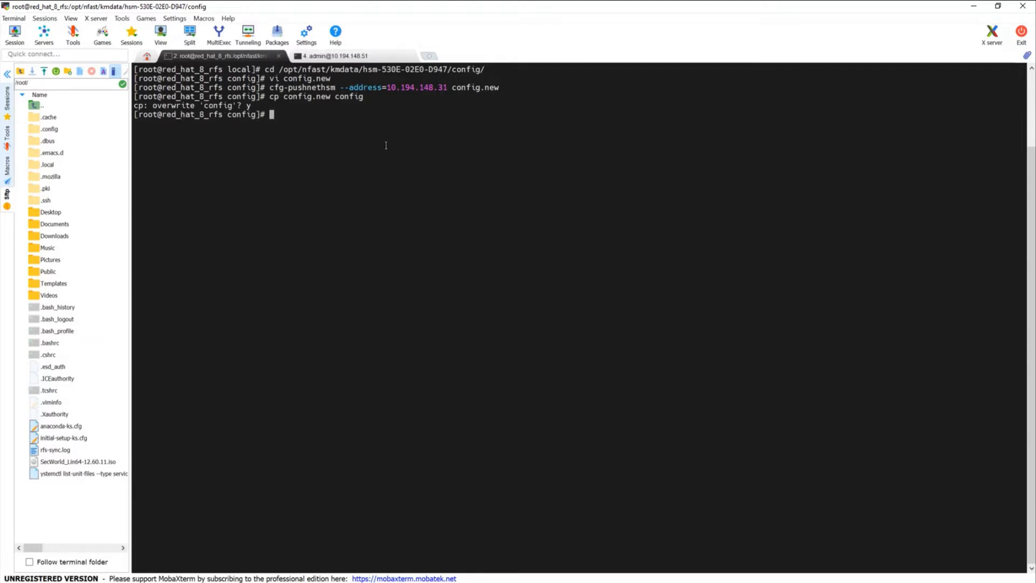
pyautogui.write('cd /opt/nfast/kmdata/hsm-530E-02E0-D947/config/')
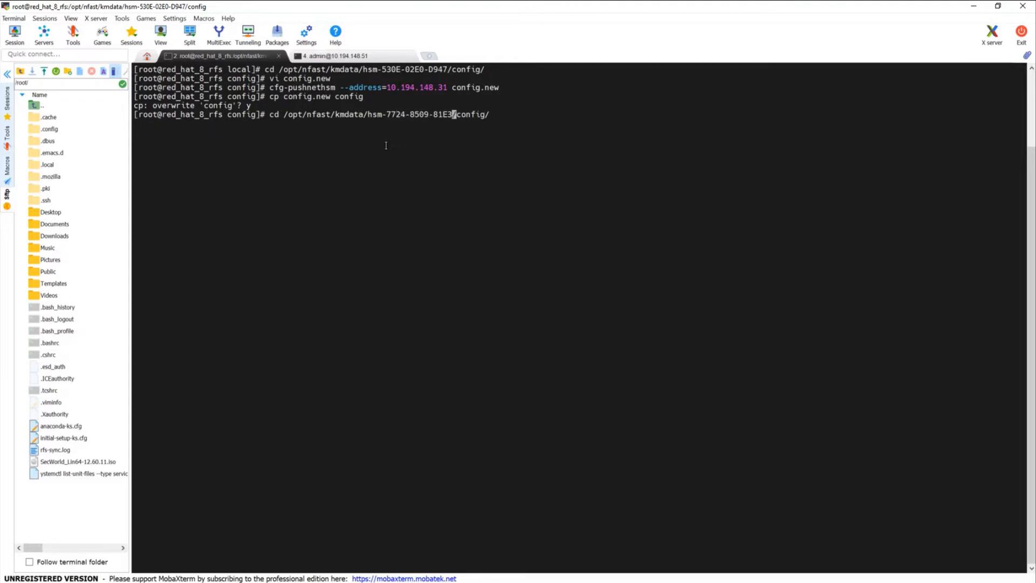
# - Edit the second HSM's config.new in vi, pasting the 10.194.148.51 client entry and saving with :w!
pyautogui.write('vi confi')
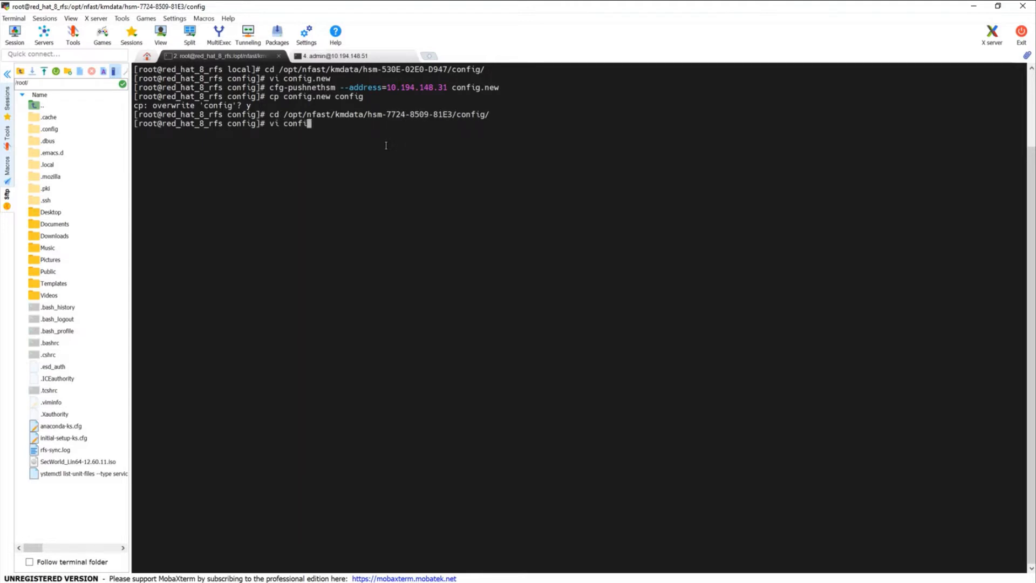
pyautogui.write('g.new')
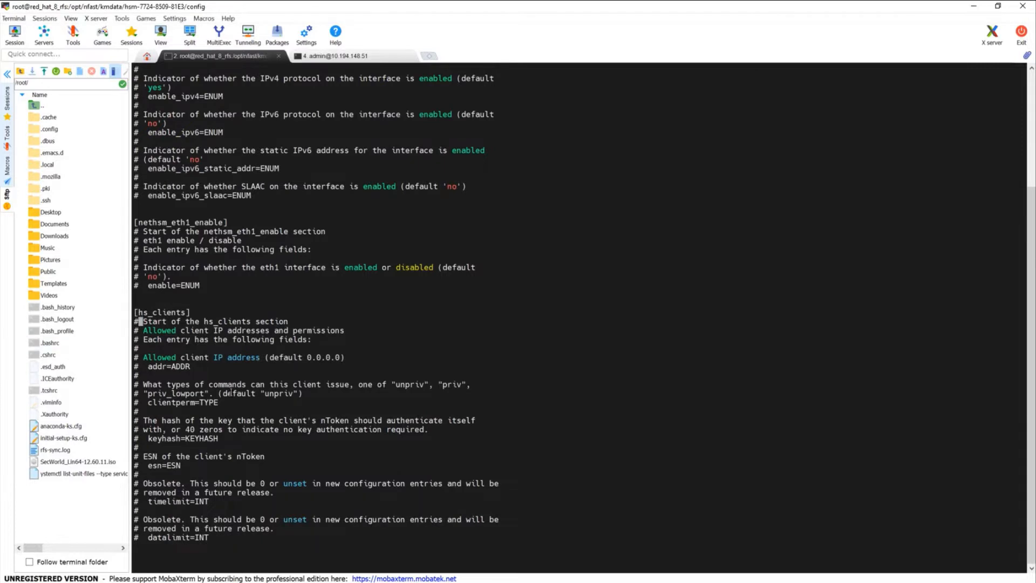
pyautogui.scroll(-3)
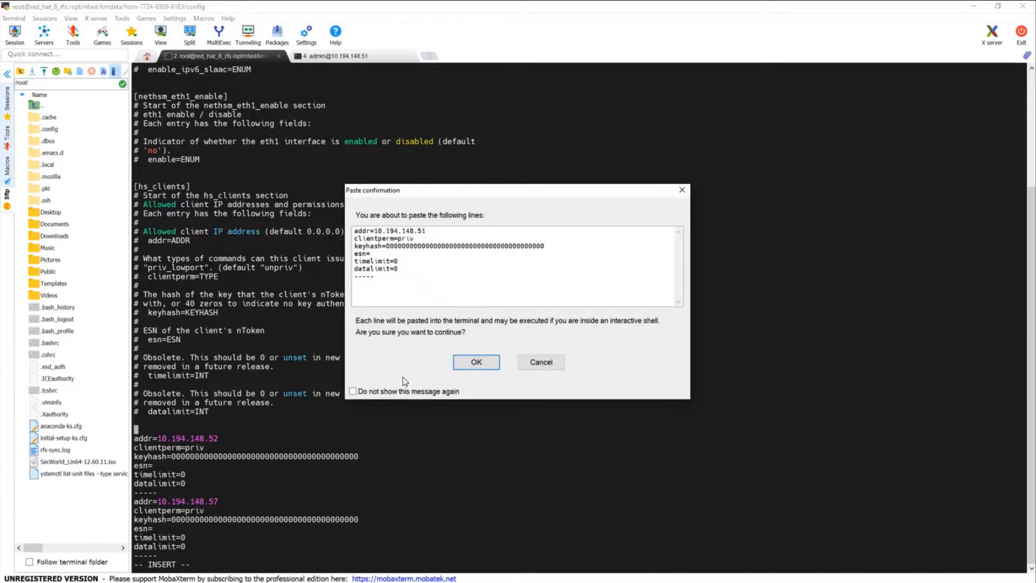
pyautogui.click(476, 363)
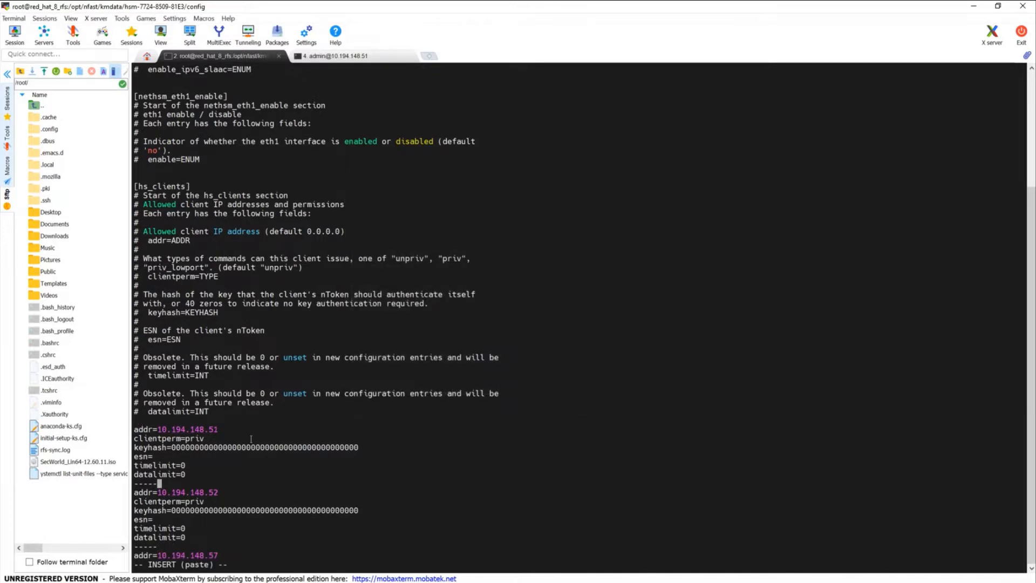
pyautogui.write(':w!')
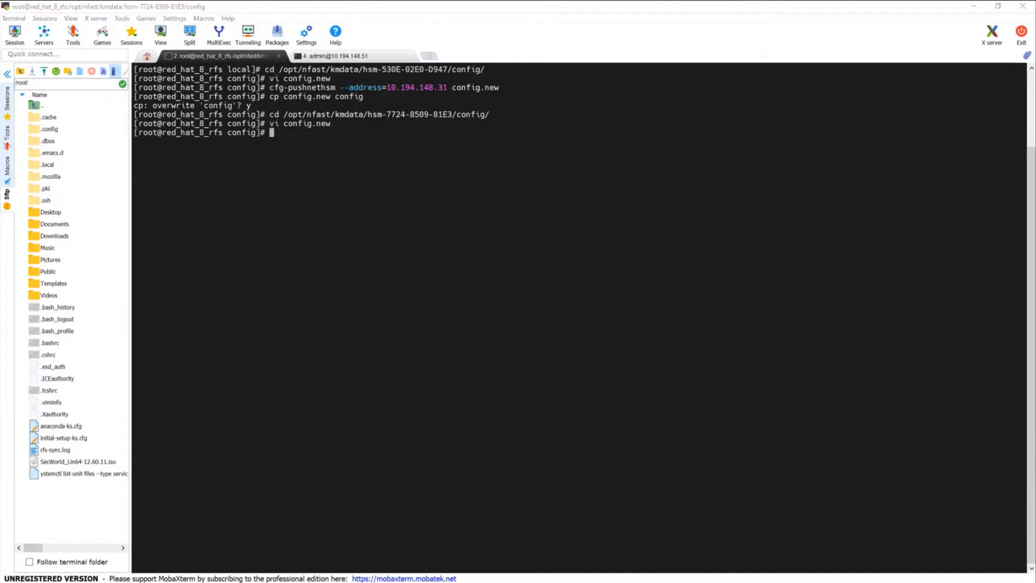
# - Push config.new to the HSM, copy it over config, and run rfs-setup --gang-client --write-noauth 10.194.148.51
pyautogui.write('cfg-pushnethsm --address=10.194.148.31 config.new')
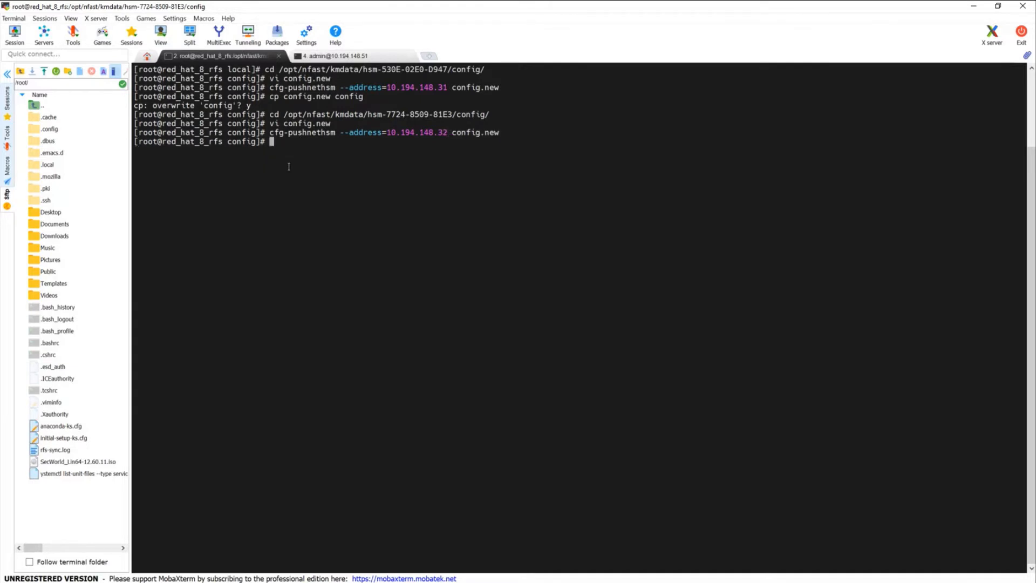
pyautogui.write('cp c')
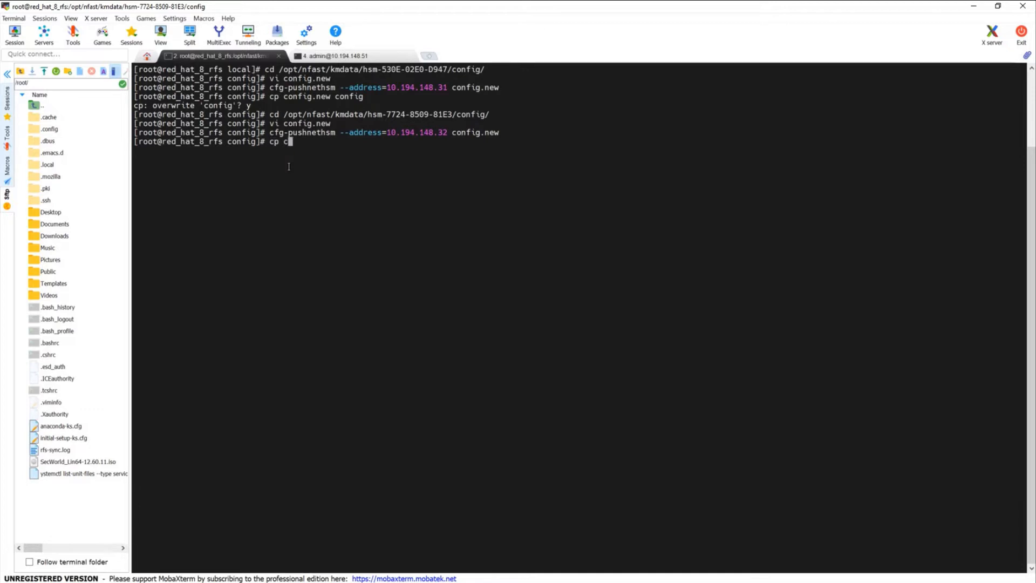
pyautogui.write('onfig.new config')
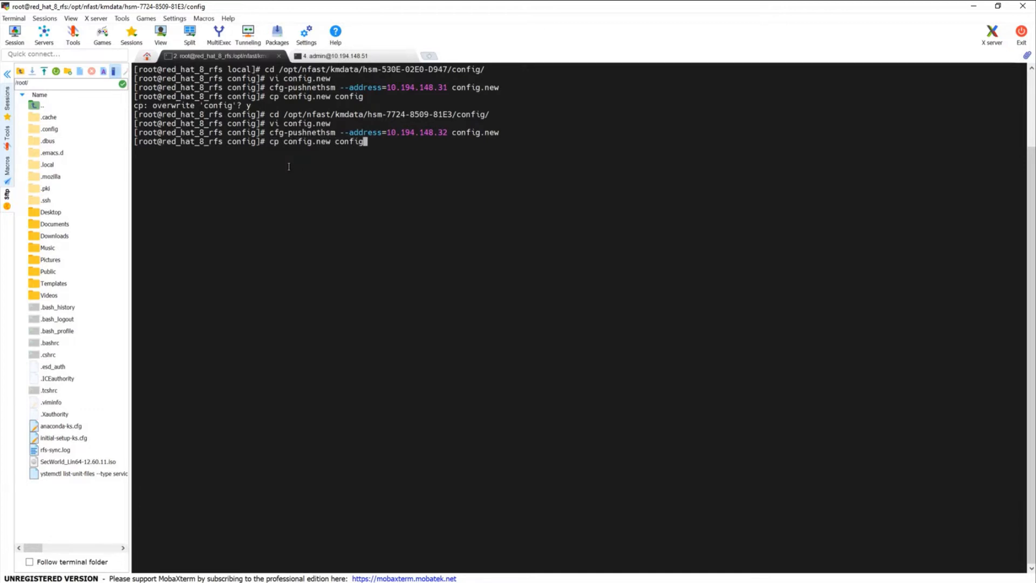
pyautogui.write('y')
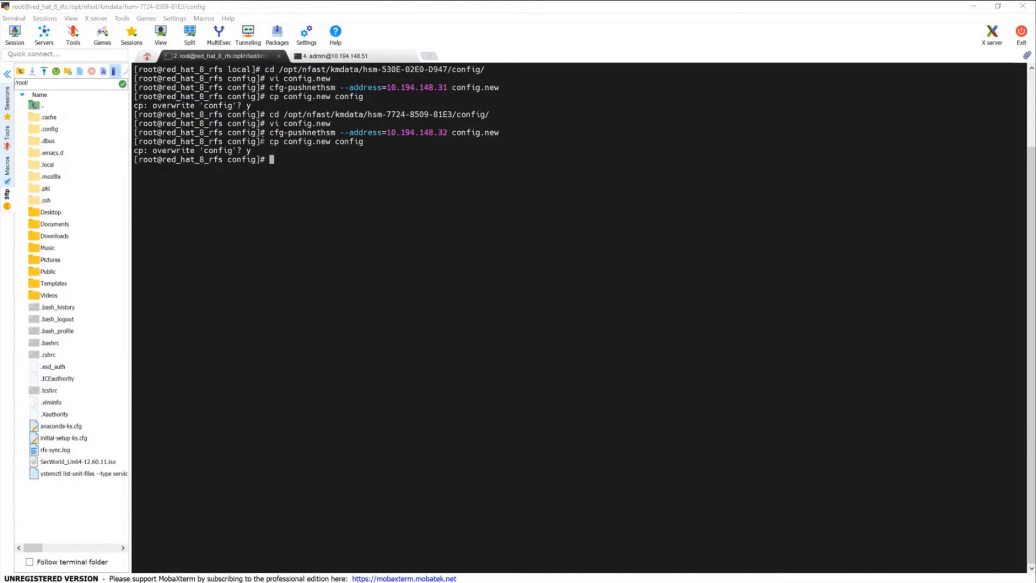
pyautogui.write('rfs-setup --gang-client --write-noauth 10.194.148.51')
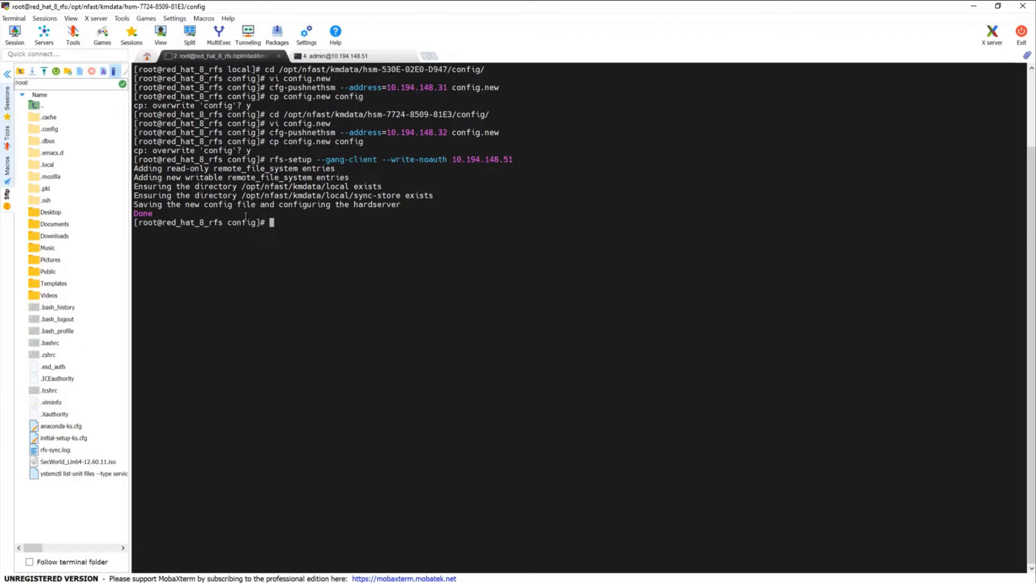
pyautogui.moveTo(280, 324)
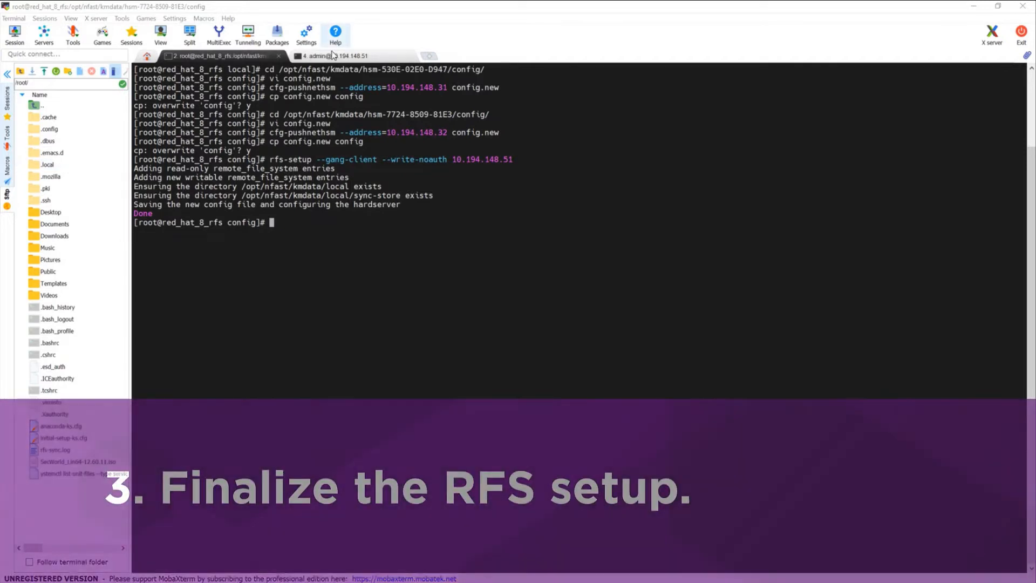
pyautogui.click(346, 56)
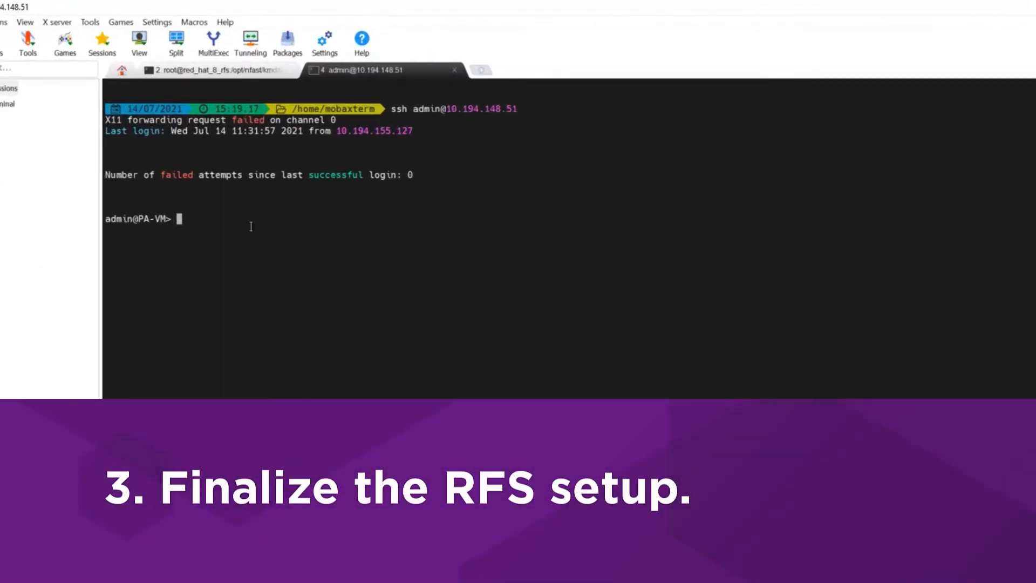
pyautogui.write('request hsm rfs-setup')
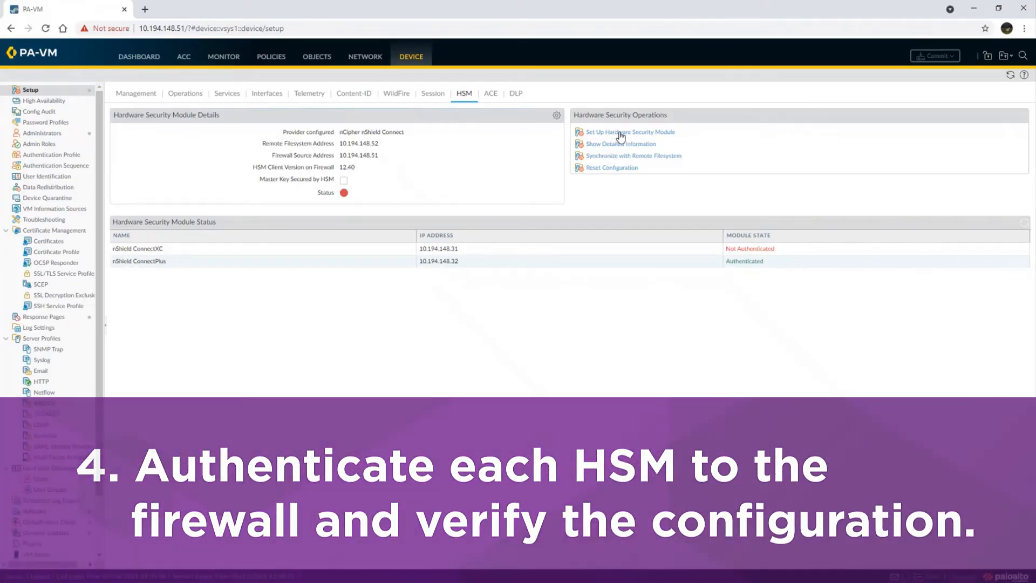
# - Enroll nShield ConnectXC and then nShield ConnectPlus with the firewall, dismissing each success message
pyautogui.click(630, 132)
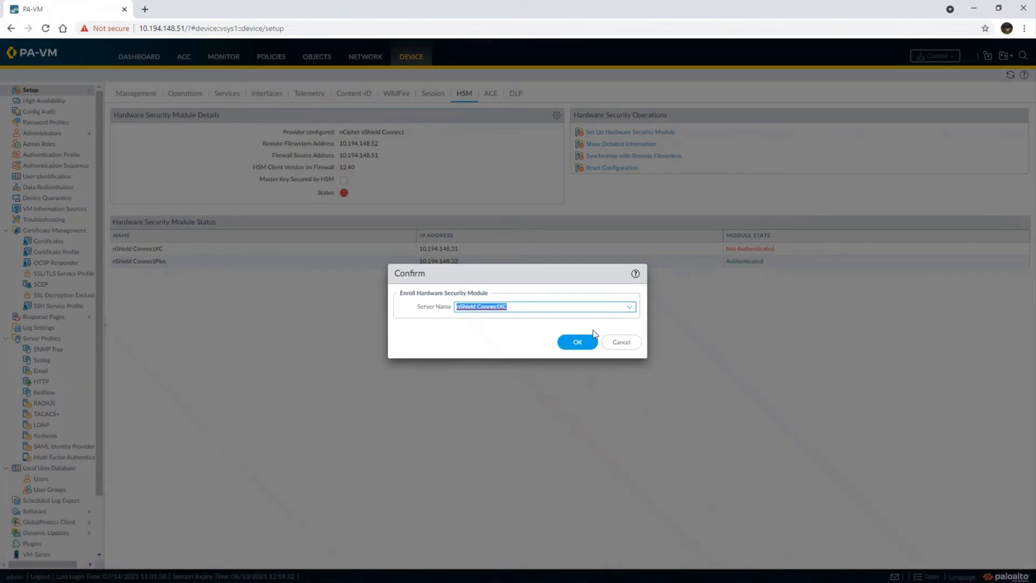
pyautogui.click(577, 342)
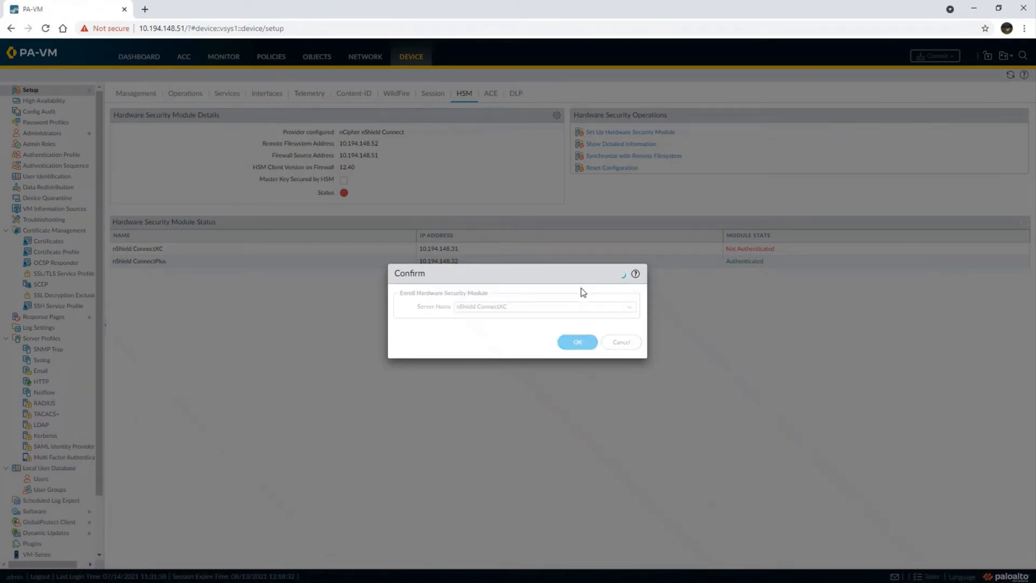
pyautogui.click(576, 342)
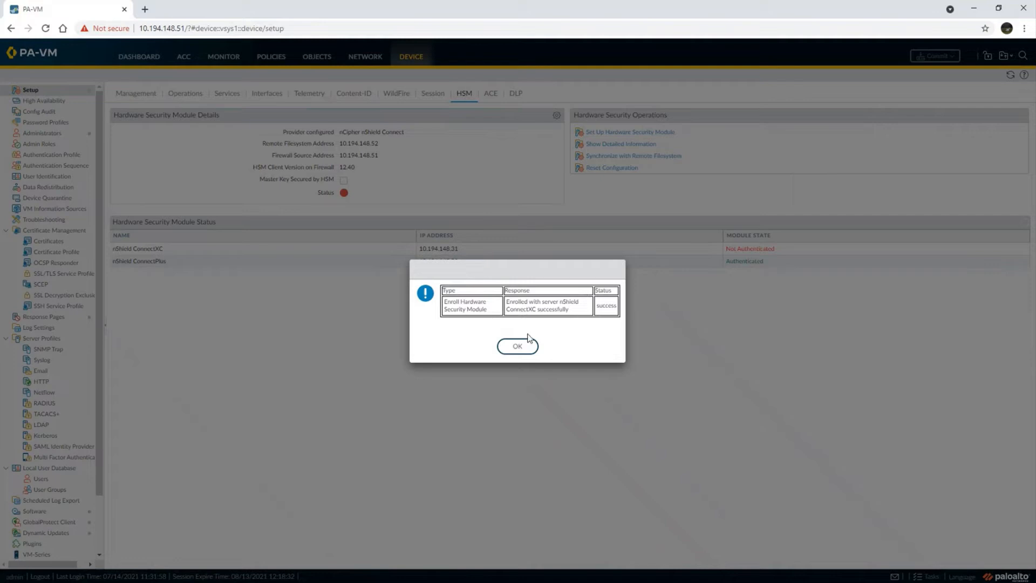
pyautogui.click(517, 346)
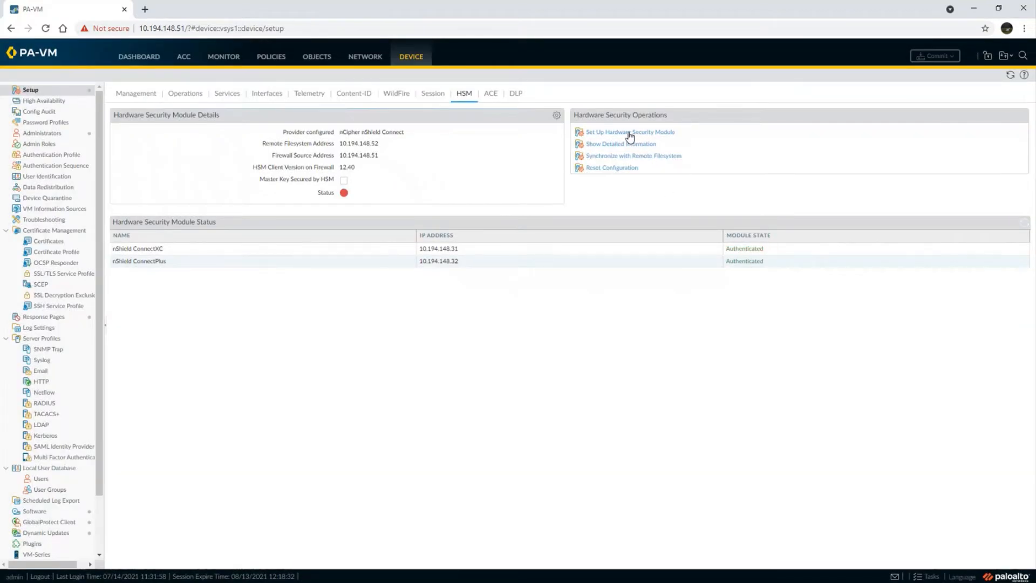
pyautogui.click(630, 131)
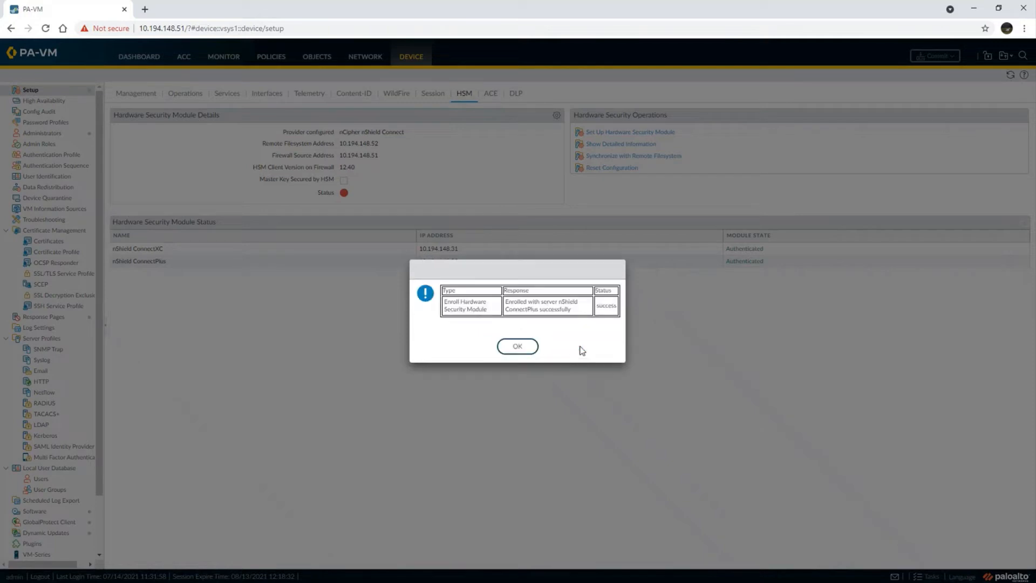
pyautogui.click(517, 345)
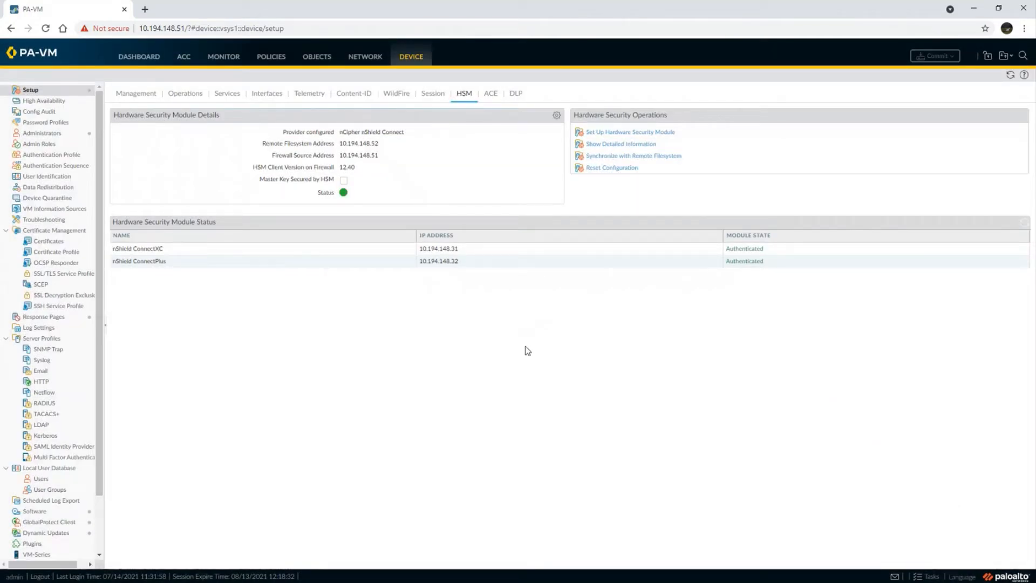
pyautogui.moveTo(641, 161)
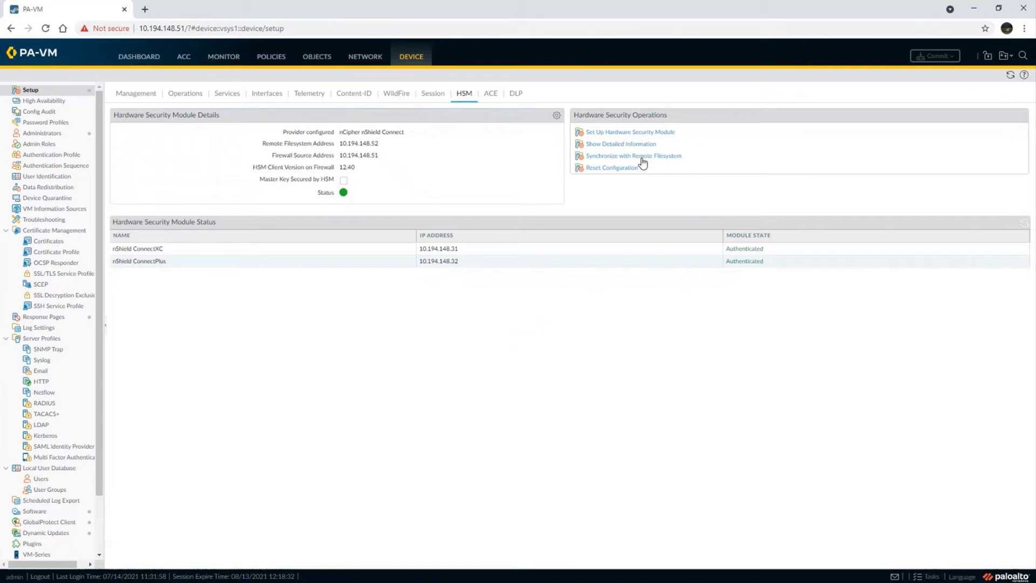
# - Synchronize the firewall with the HSM remote filesystem
pyautogui.click(633, 156)
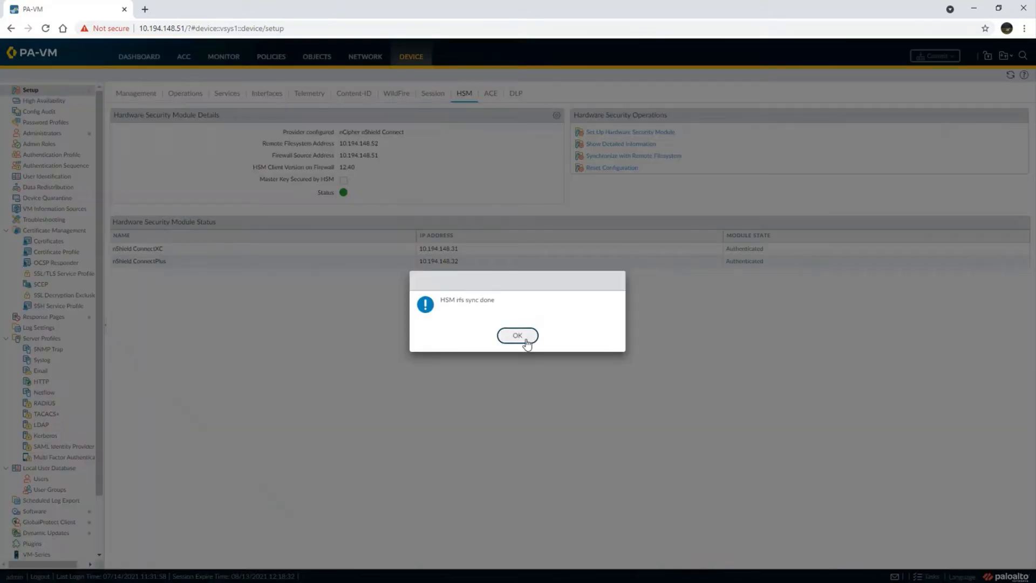
pyautogui.click(518, 334)
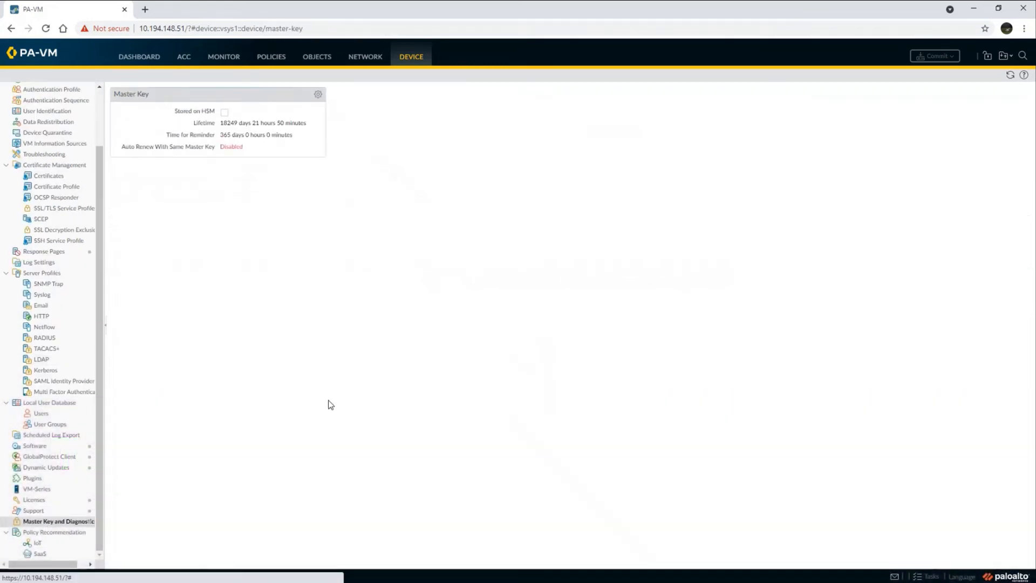
# - Change the master key with Stored on HSM checked and save the new key
pyautogui.click(318, 94)
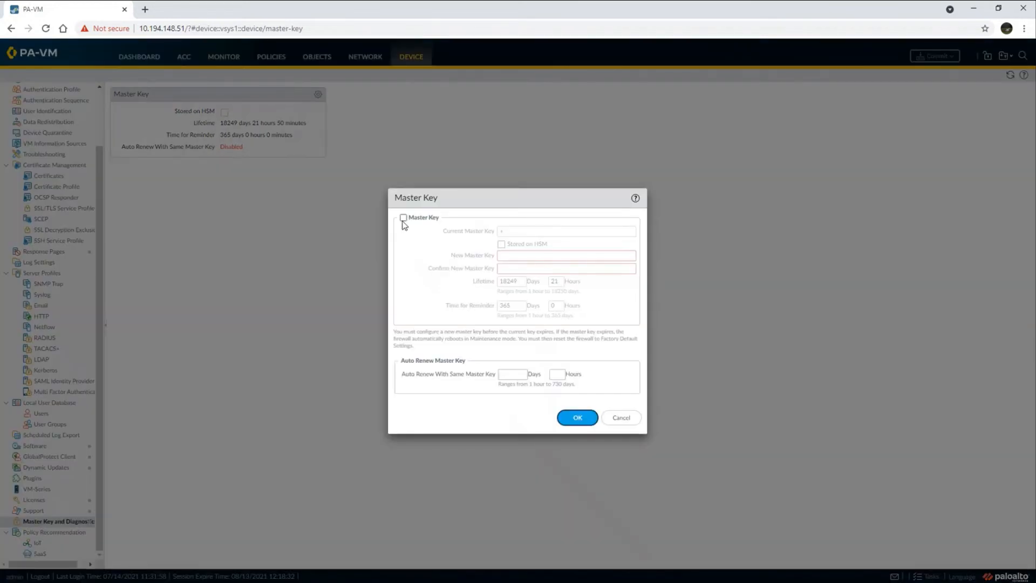
pyautogui.click(403, 218)
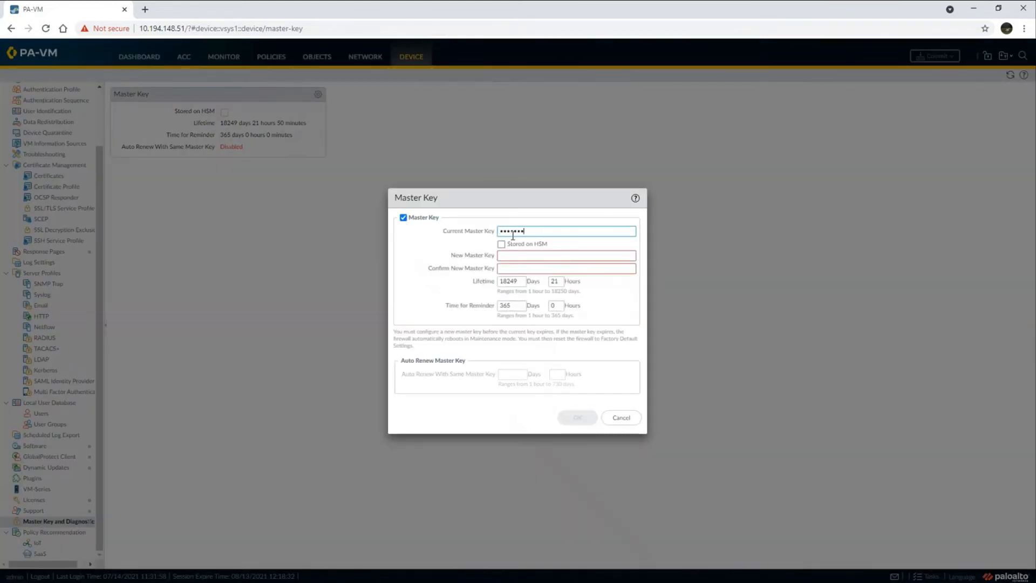
pyautogui.click(501, 244)
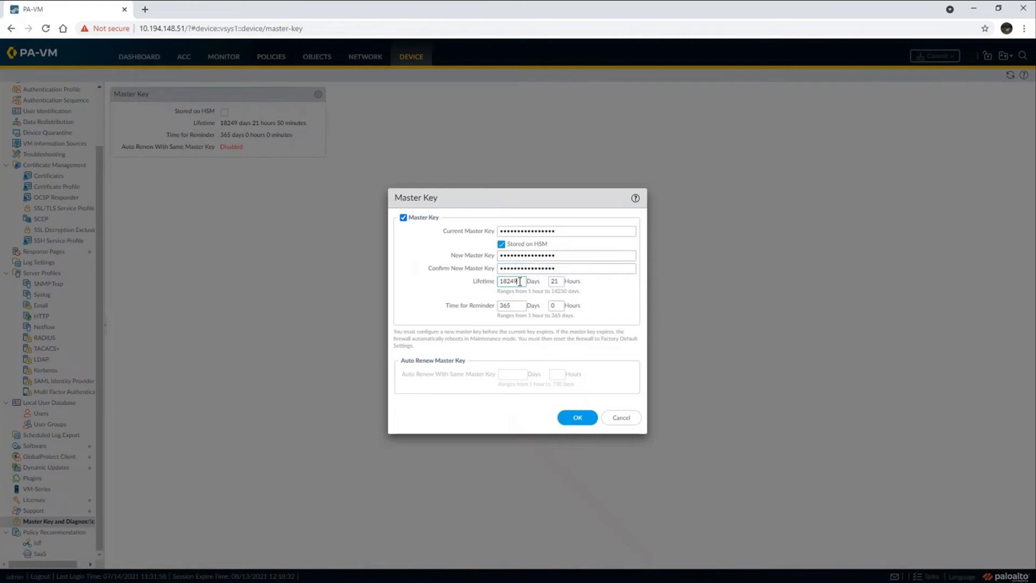
pyautogui.click(577, 417)
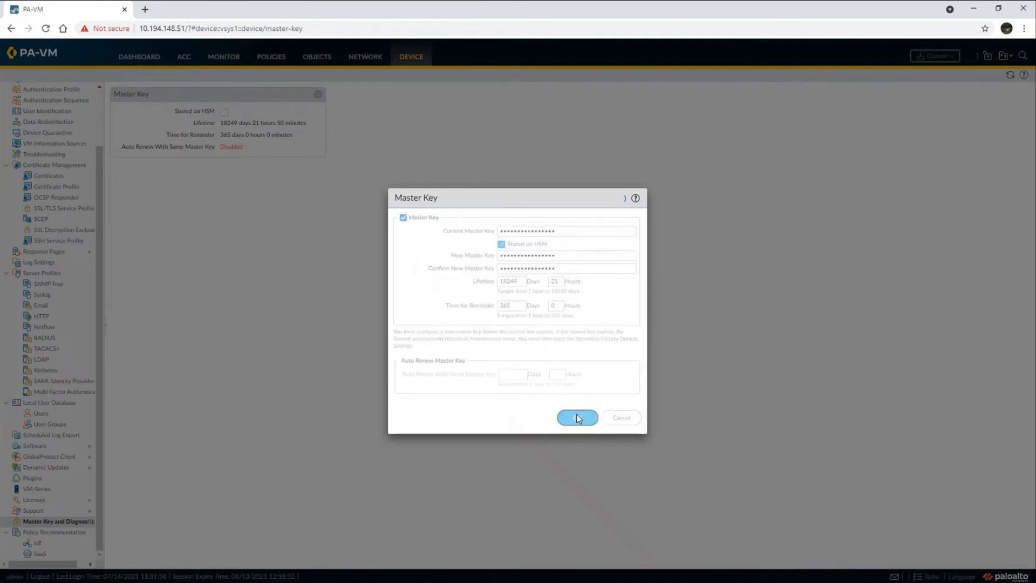
pyautogui.click(577, 416)
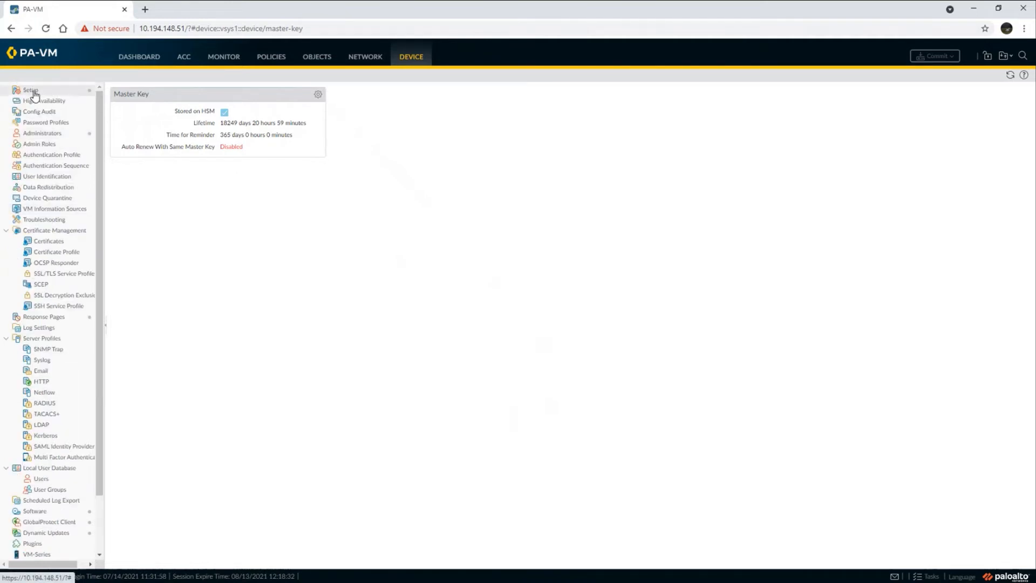
# - Return to Device > Setup > HSM to verify Master Key Secured by HSM is checked
pyautogui.click(26, 91)
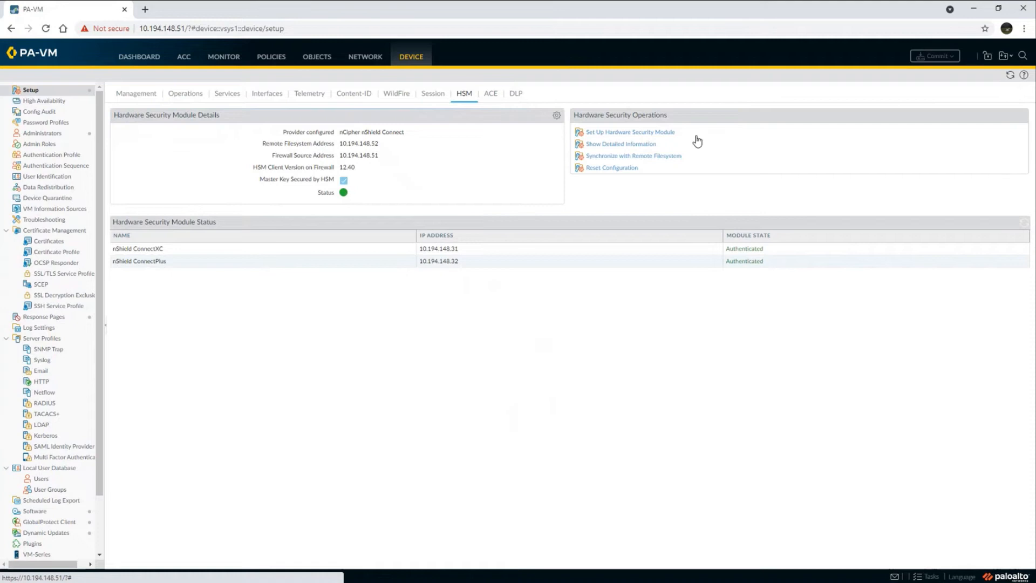
pyautogui.moveTo(330, 222)
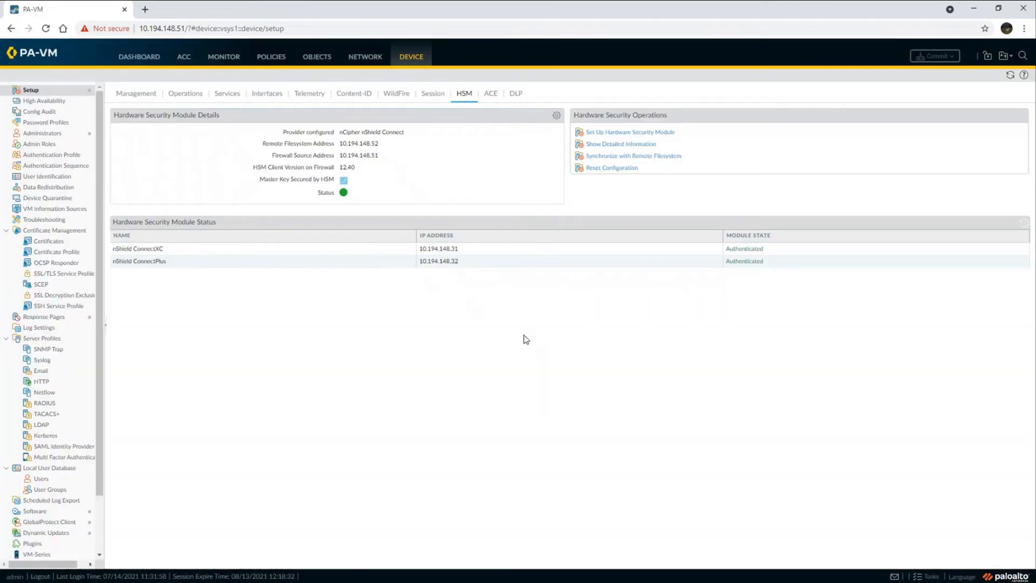
pyautogui.moveTo(923, 43)
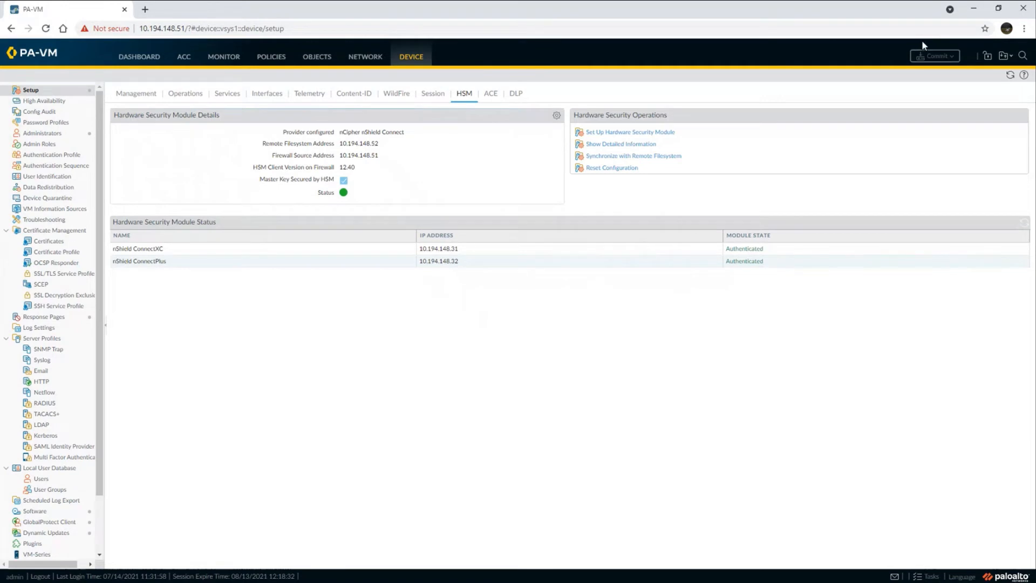
pyautogui.moveTo(241, 263)
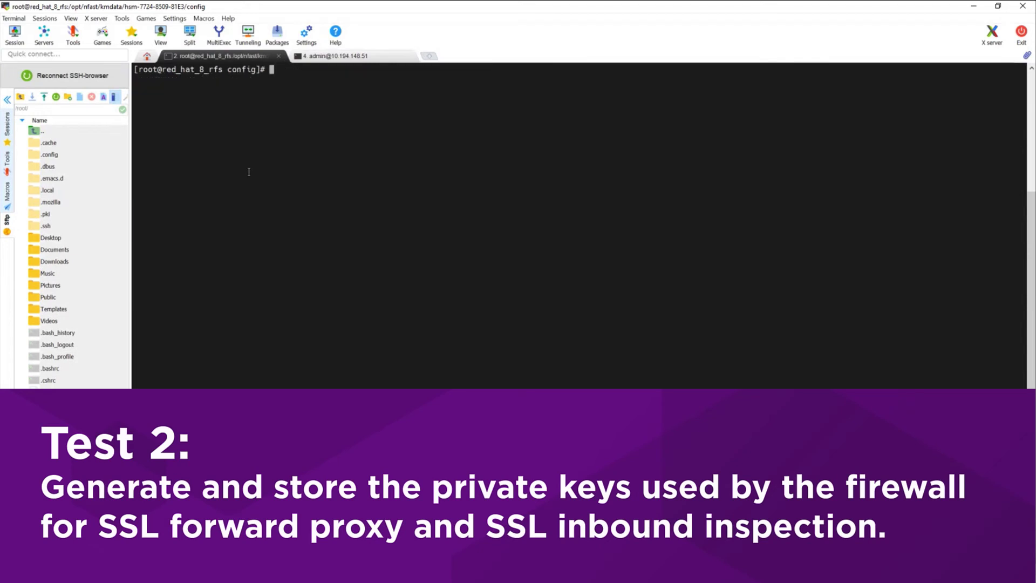
# - From /opt/nfast, run ppmk --new mkey_softcard, correcting a mistyped 'paloalto' name first
pyautogui.write('cd /opt/nfast/kmdata/local')
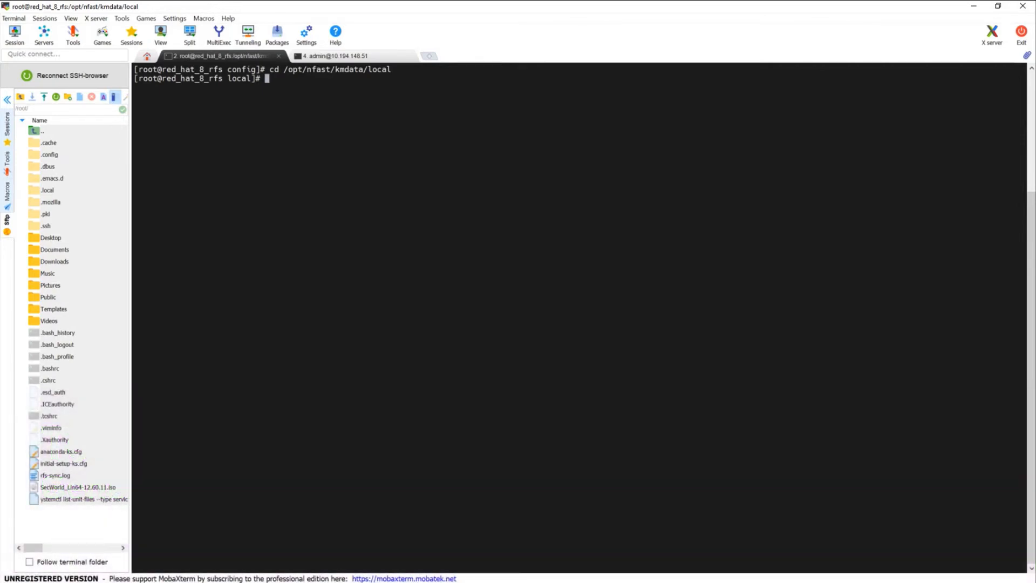
pyautogui.write('ppmk')
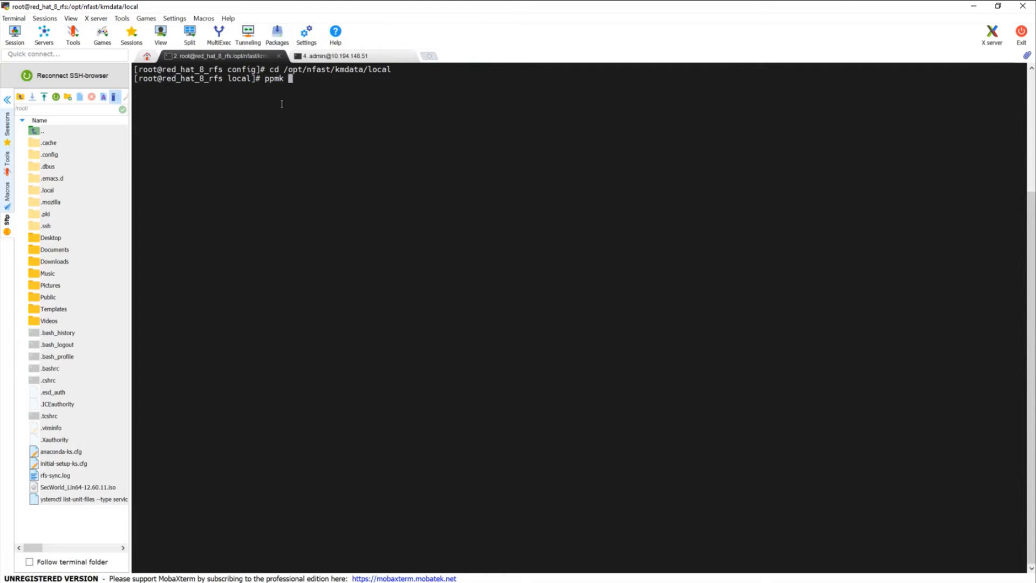
pyautogui.write('--new')
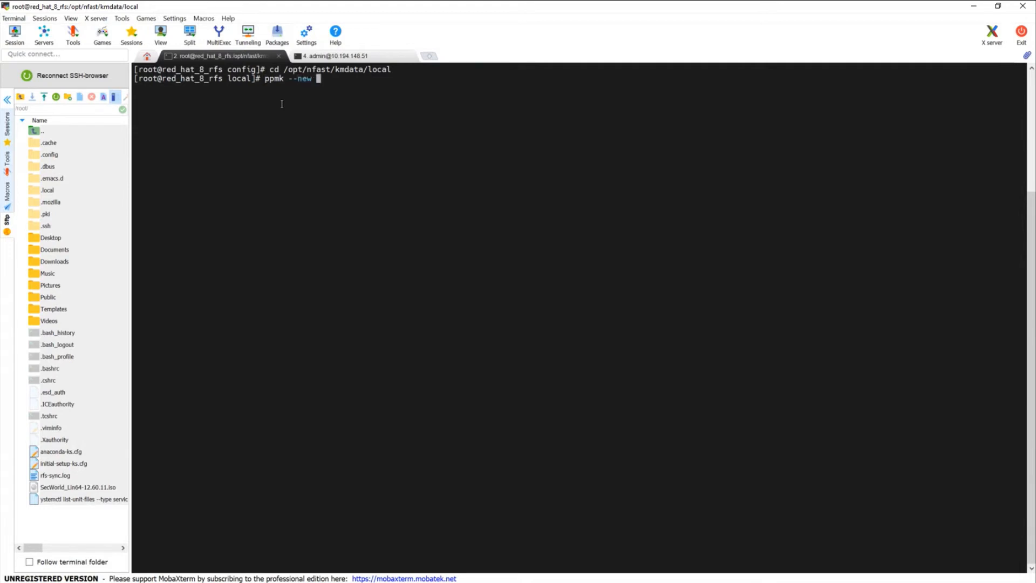
pyautogui.write('pal')
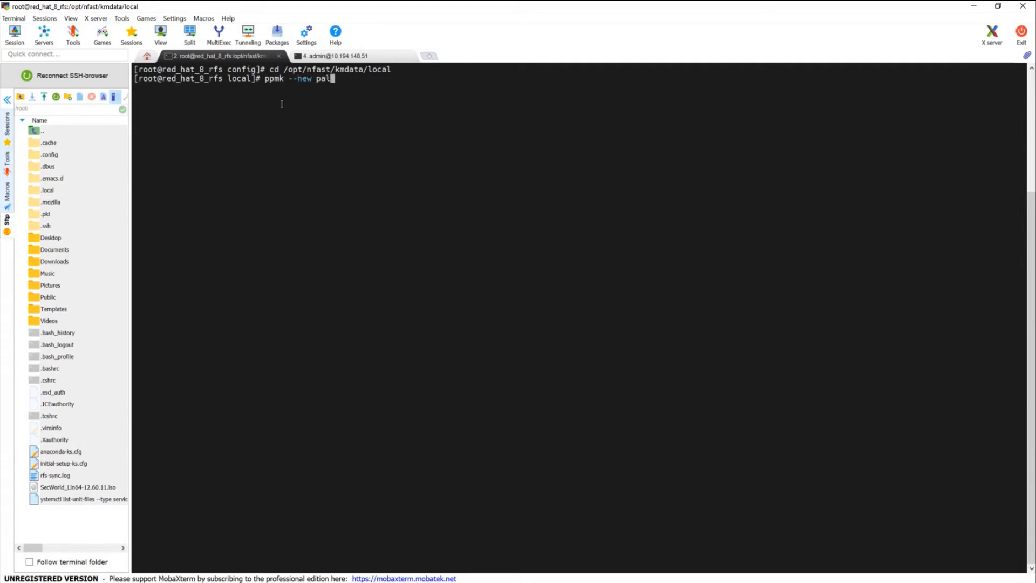
pyautogui.write('oalto')
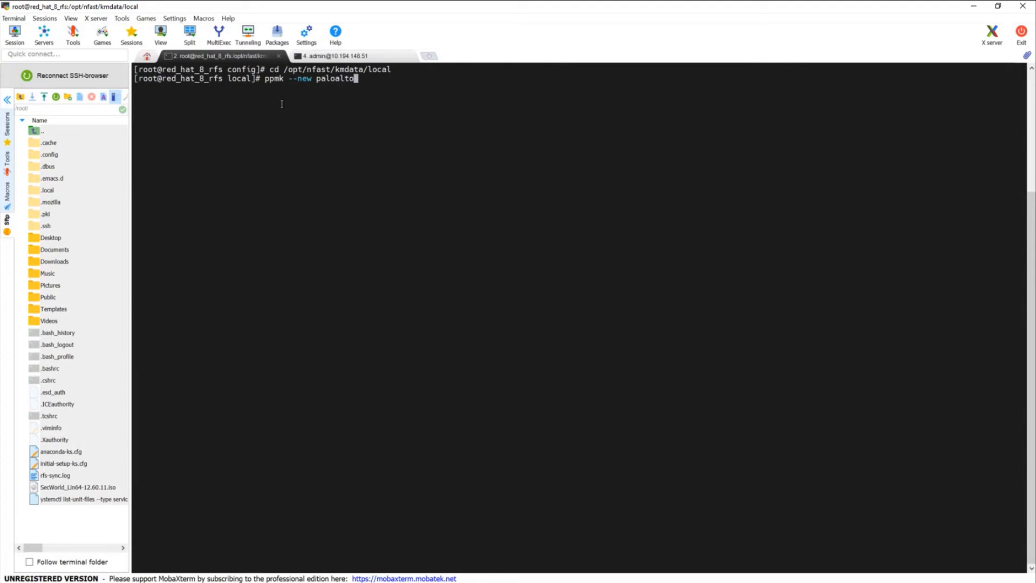
pyautogui.press('BackSpace')
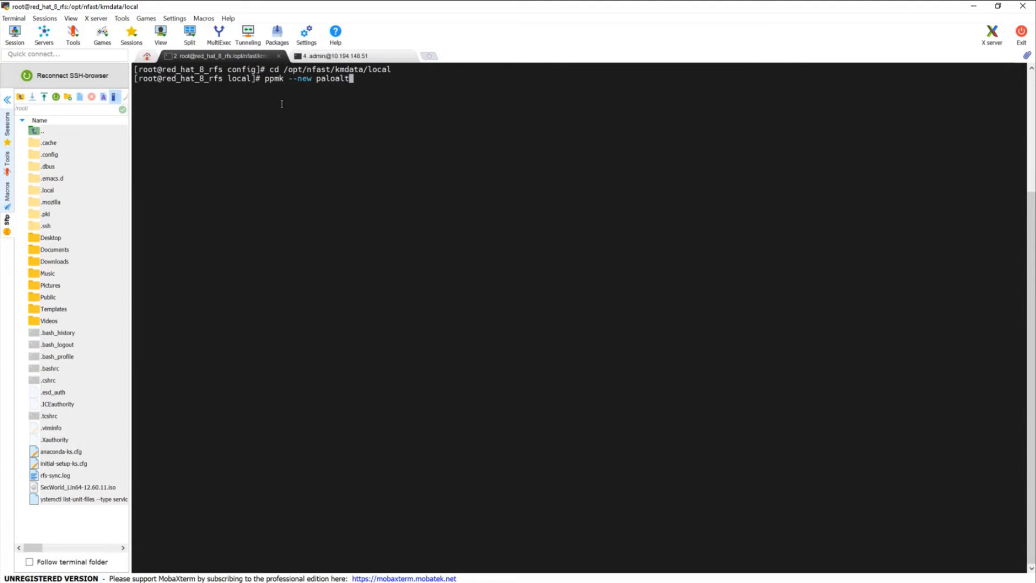
pyautogui.write('mkey')
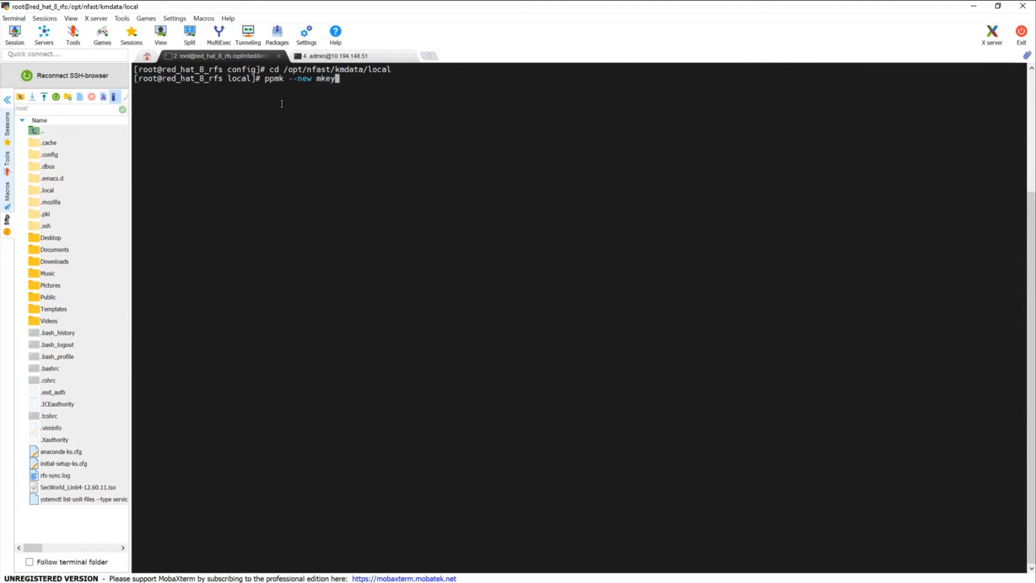
pyautogui.write('_softcard')
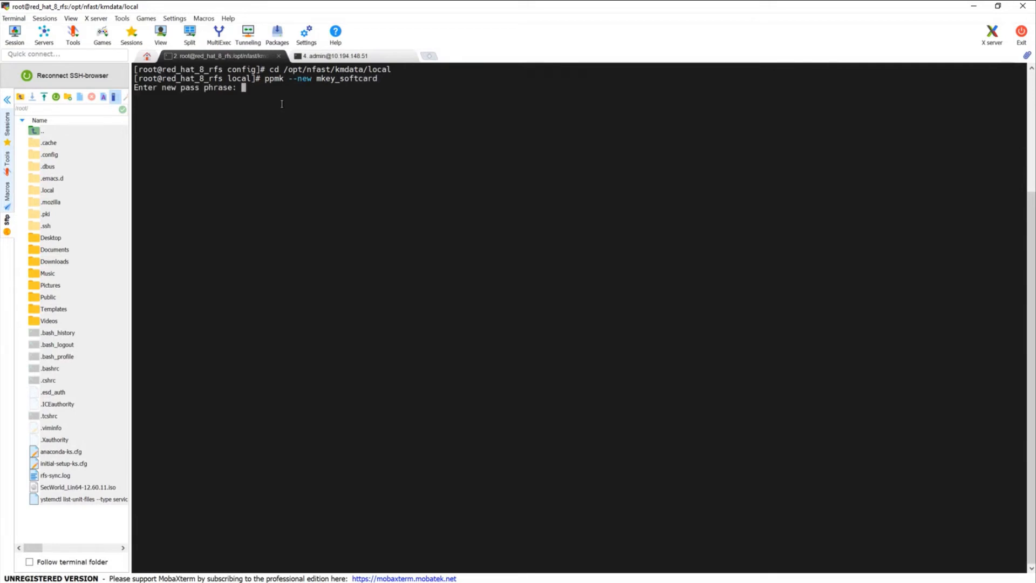
pyautogui.press('Enter')
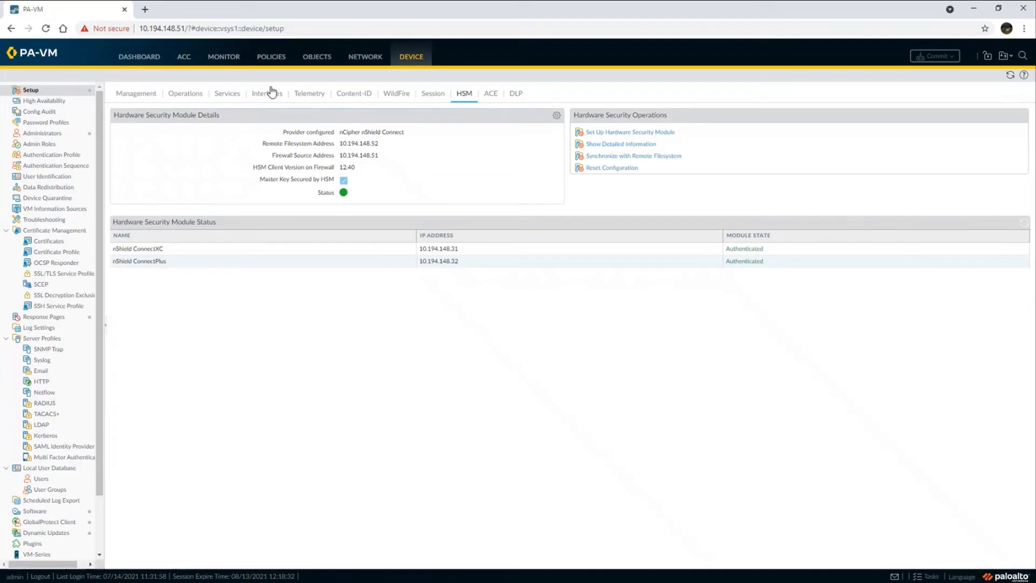
pyautogui.moveTo(630, 173)
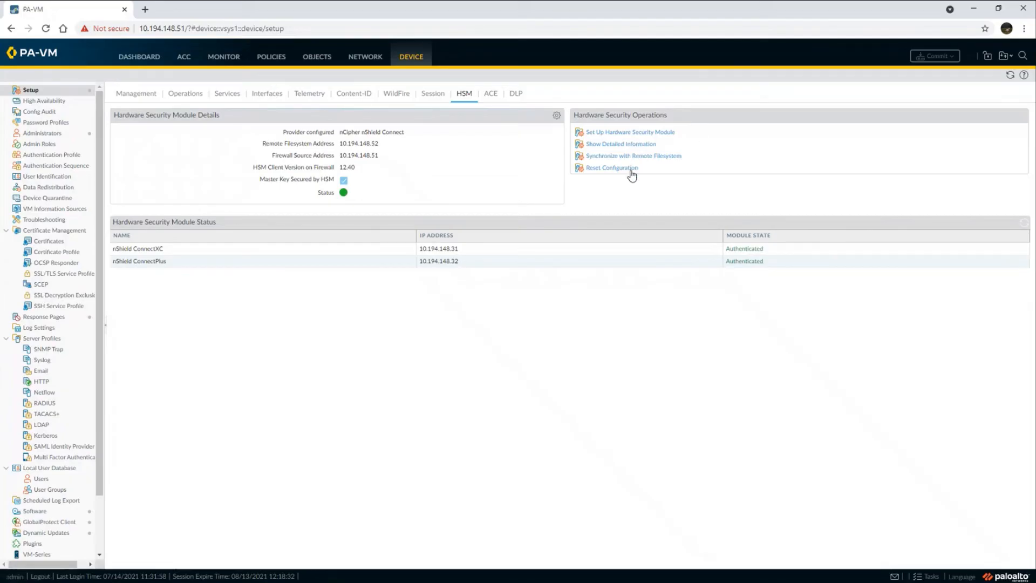
pyautogui.moveTo(527, 337)
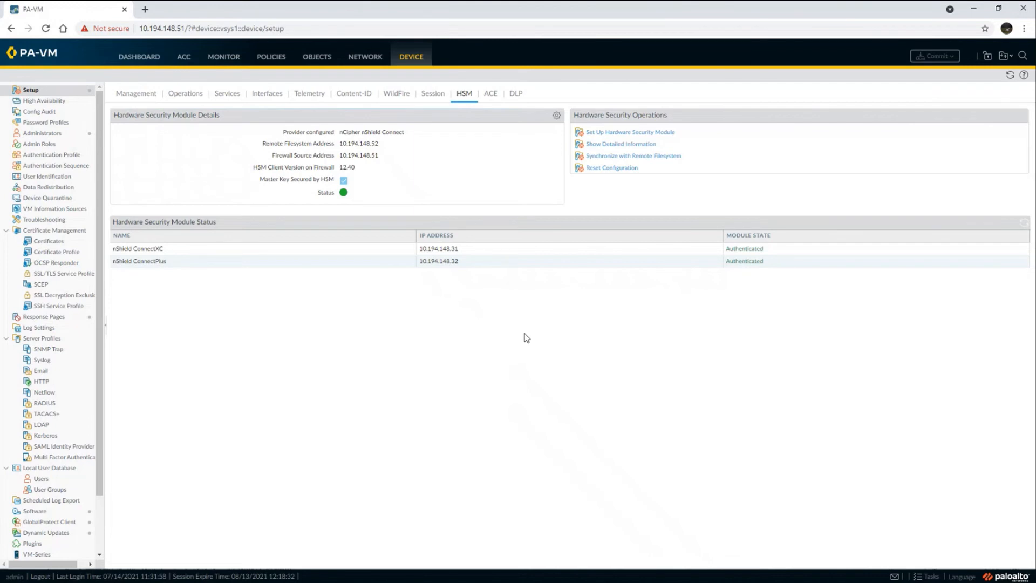
pyautogui.moveTo(54, 233)
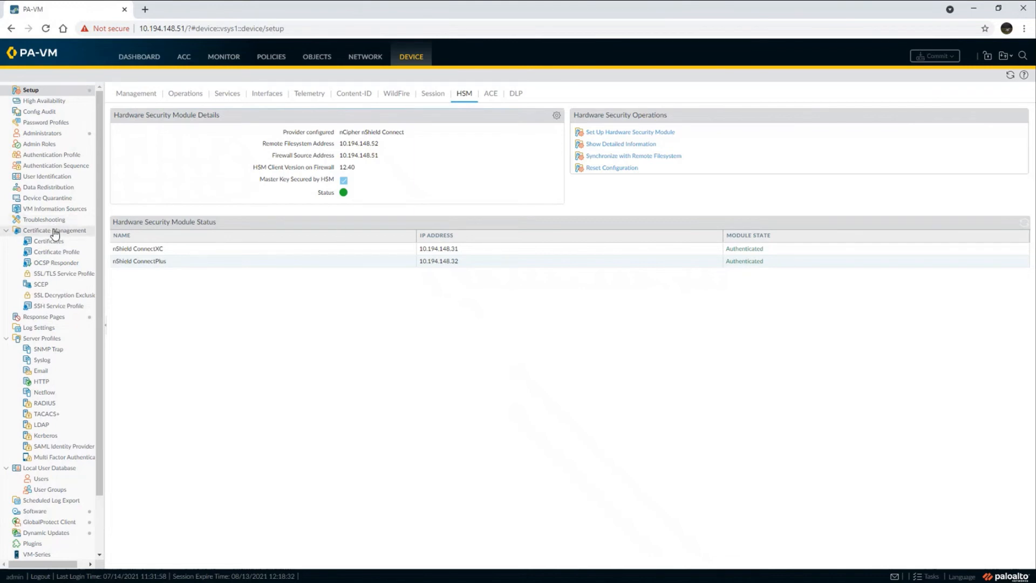
# - Show Device > Certificate Management > Certificates, currently empty
pyautogui.click(48, 241)
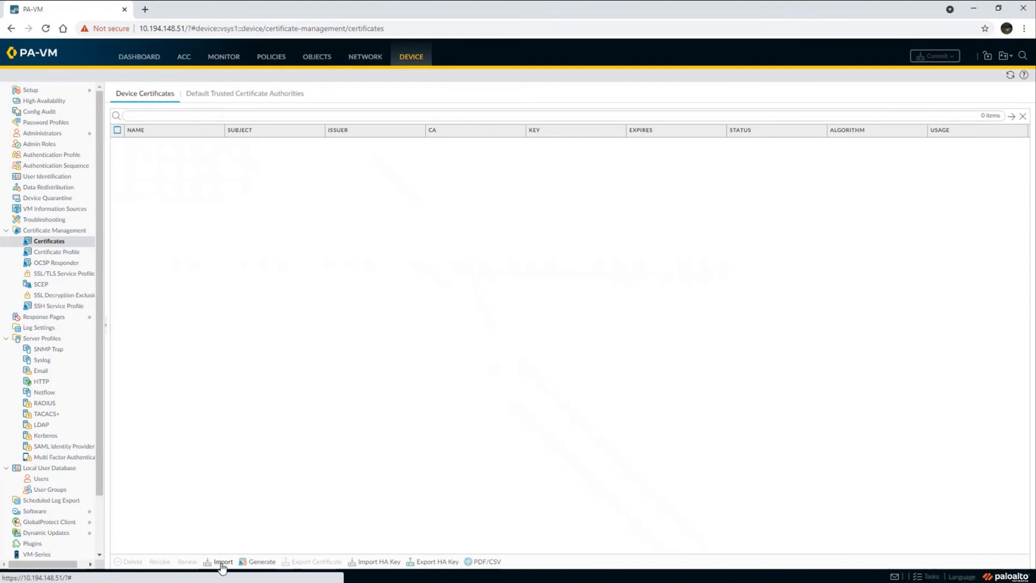
# - Import certificate HSMCert from file with 'Private key resides on Hardware Security Module' checked
pyautogui.click(221, 561)
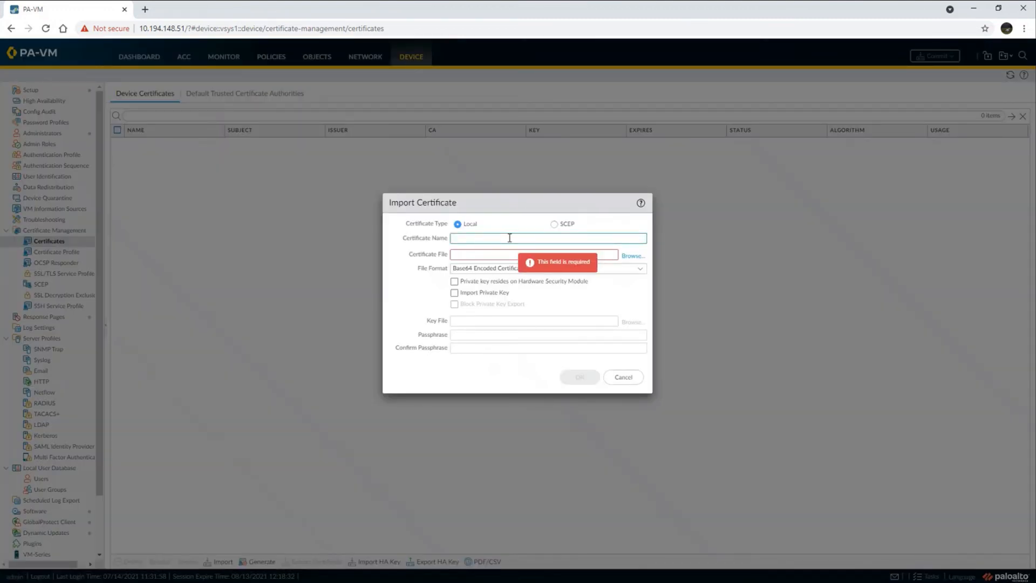
pyautogui.write('HSMCe')
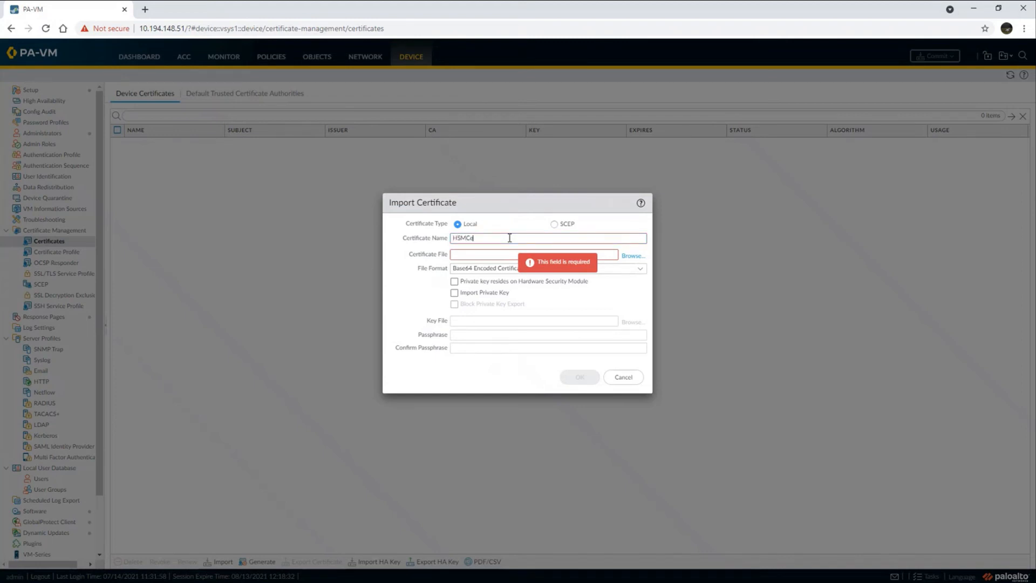
pyautogui.click(632, 256)
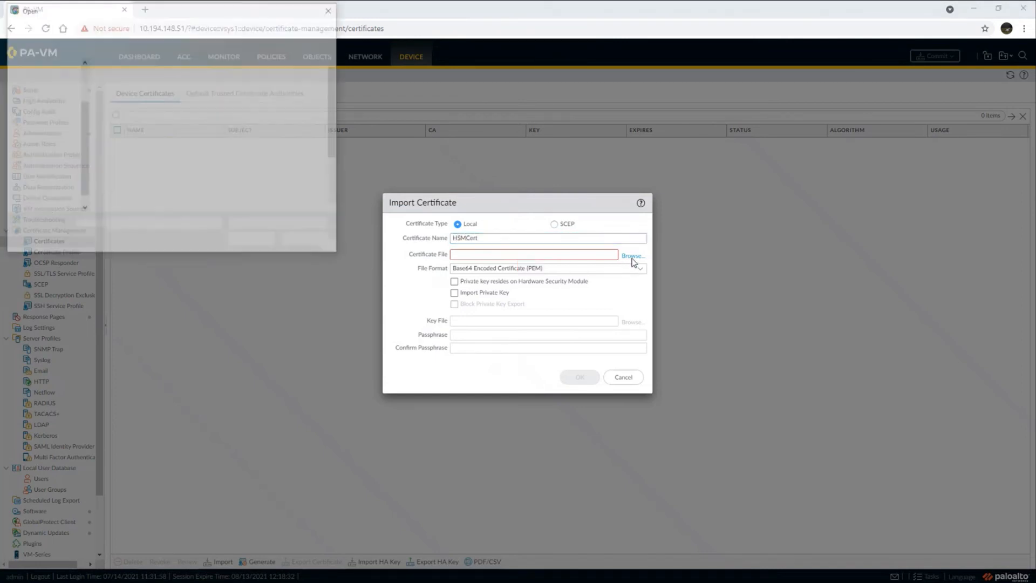
pyautogui.click(633, 255)
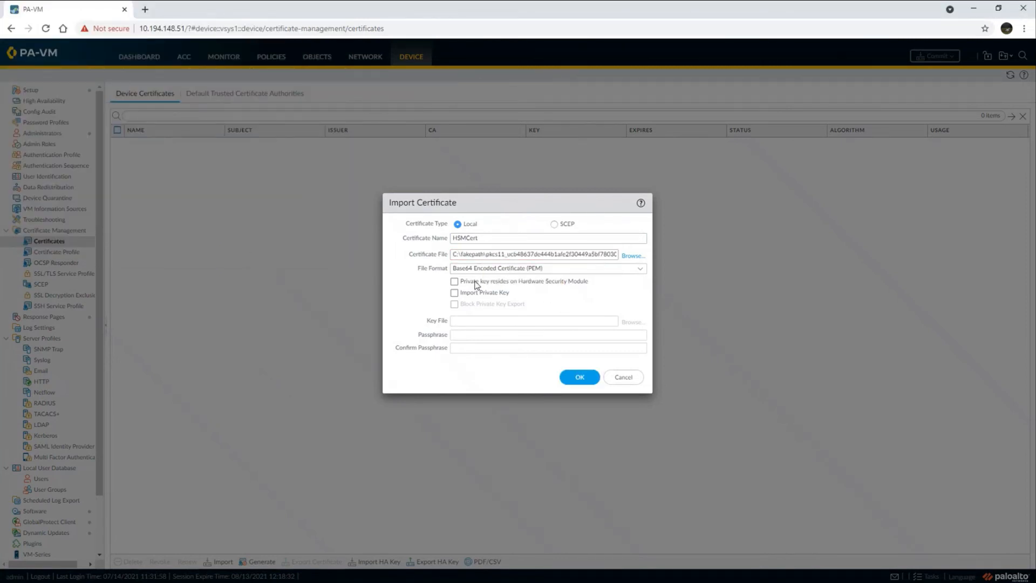
pyautogui.click(453, 281)
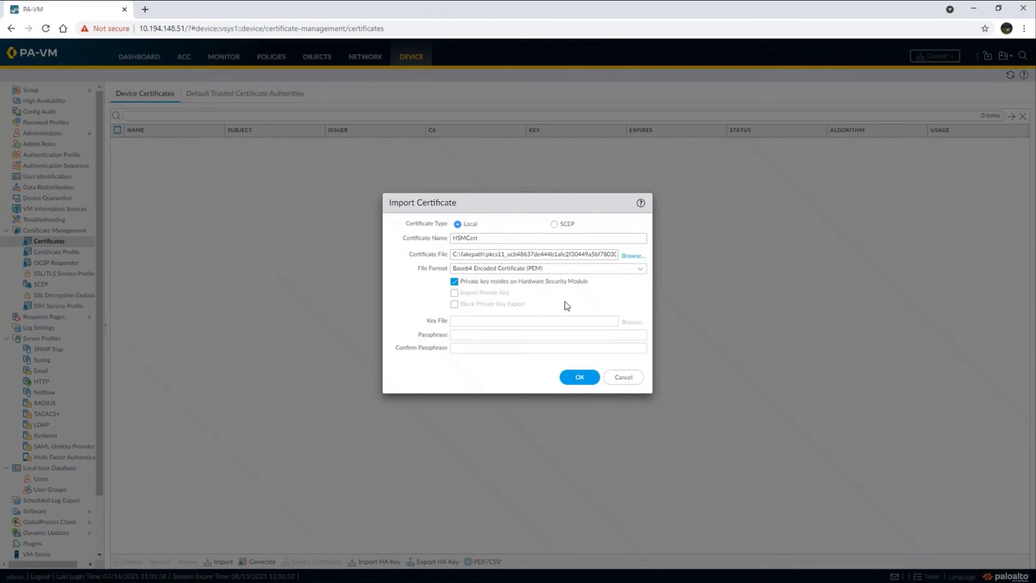
pyautogui.click(580, 377)
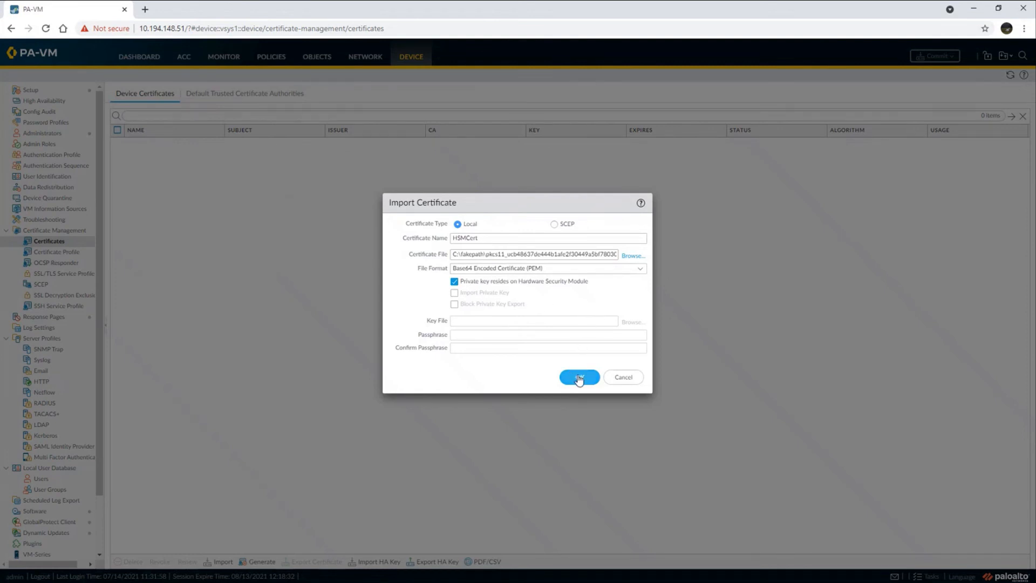
pyautogui.click(578, 378)
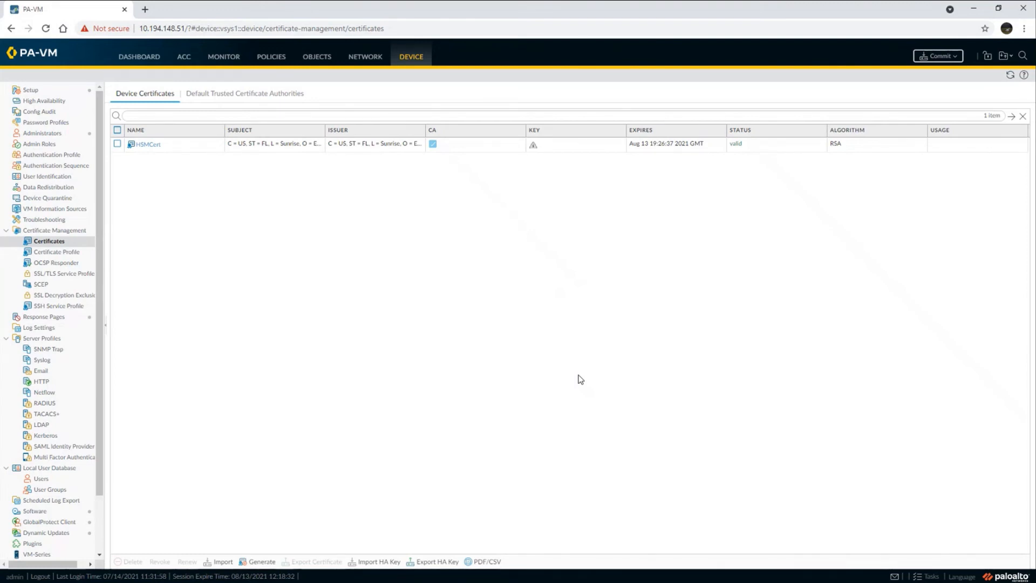
# - Mark HSMCert with the Forward Trust Certificate usage and confirm the change
pyautogui.click(145, 144)
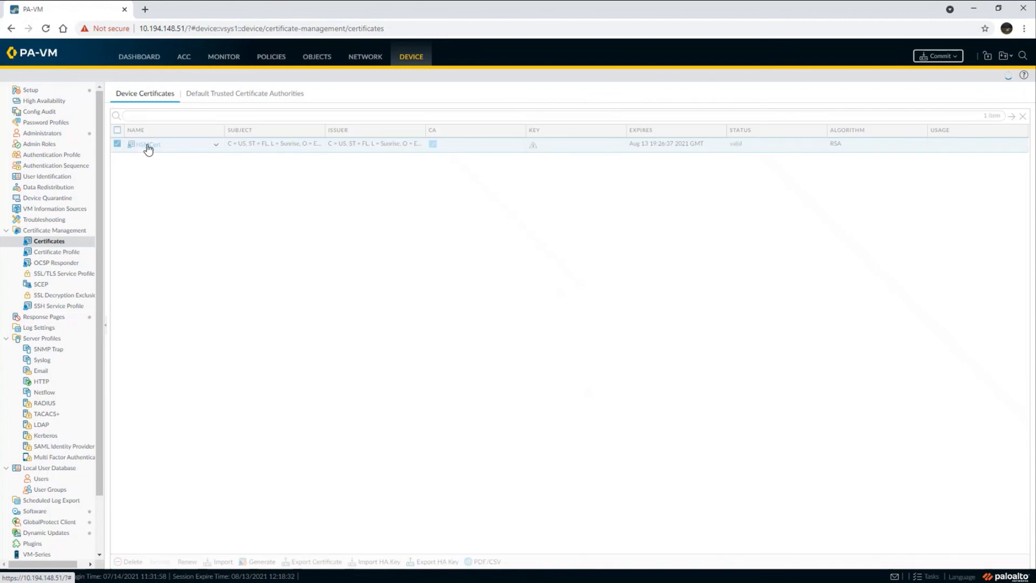
pyautogui.click(145, 145)
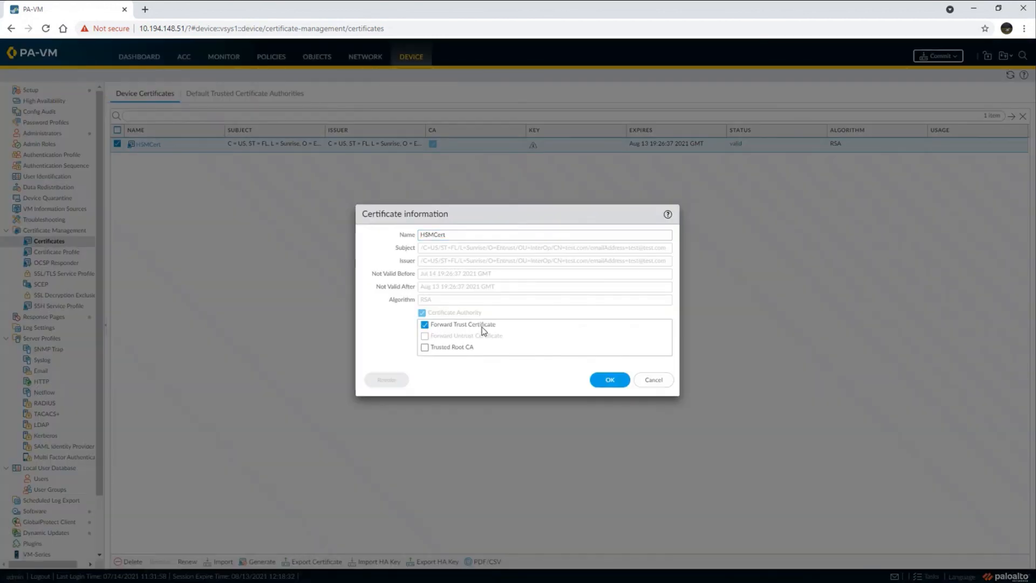
pyautogui.click(608, 379)
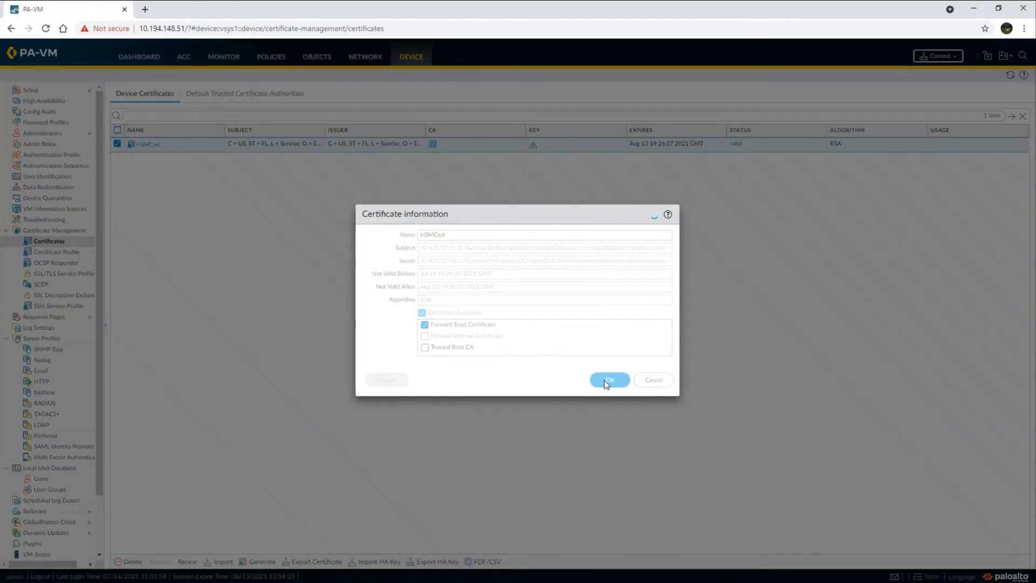
pyautogui.click(609, 380)
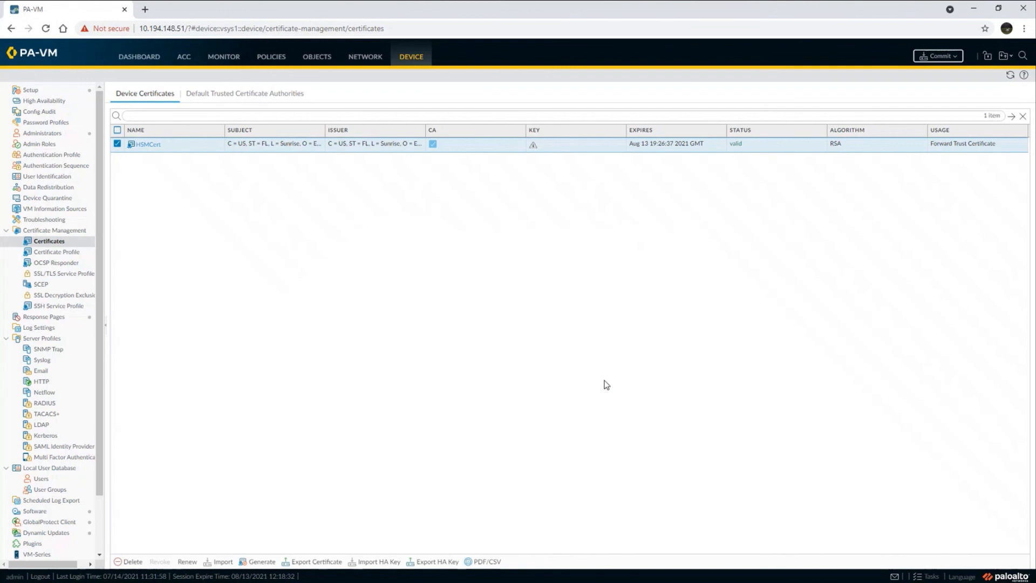
pyautogui.click(938, 56)
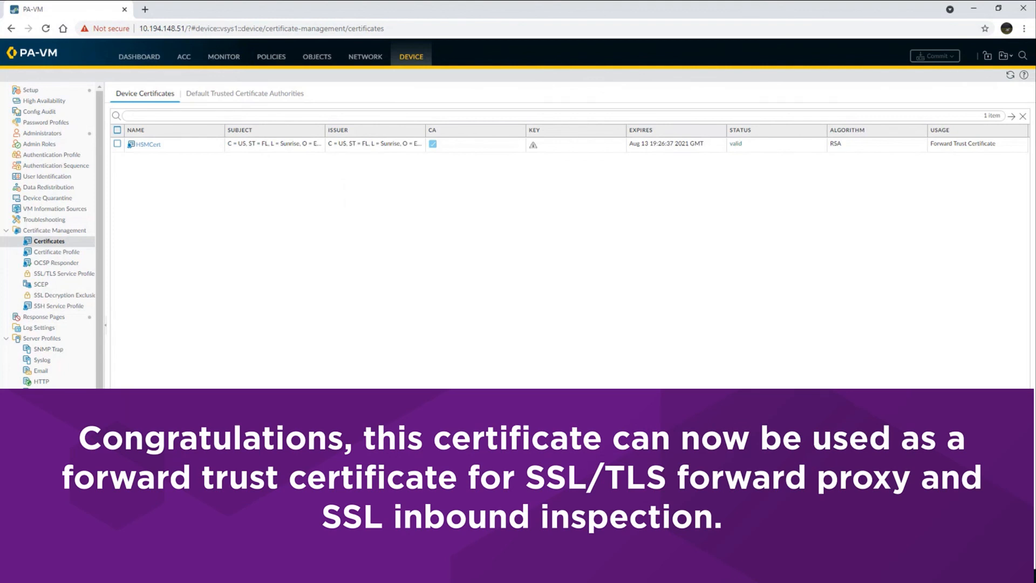
pyautogui.moveTo(939, 154)
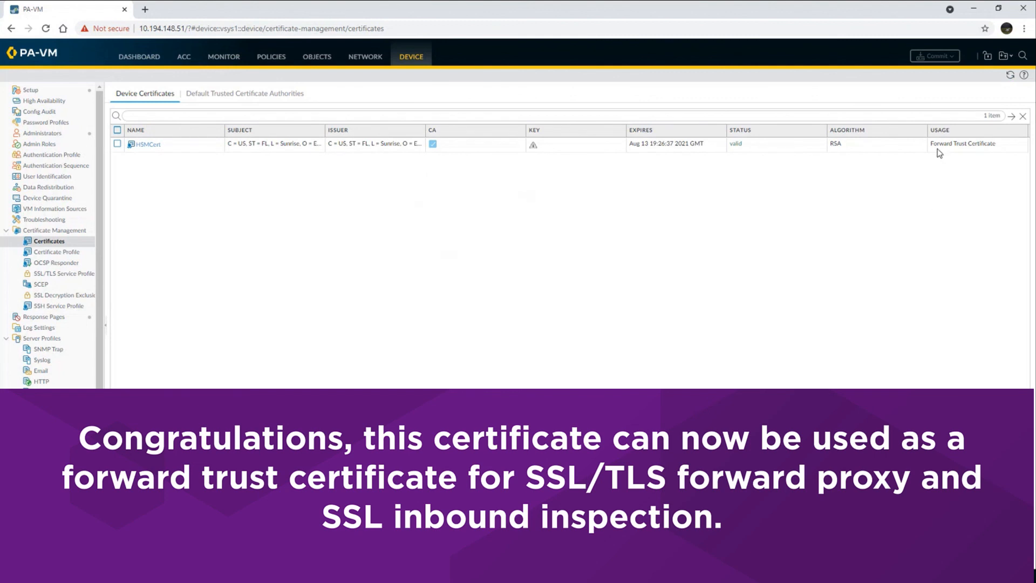
pyautogui.moveTo(999, 149)
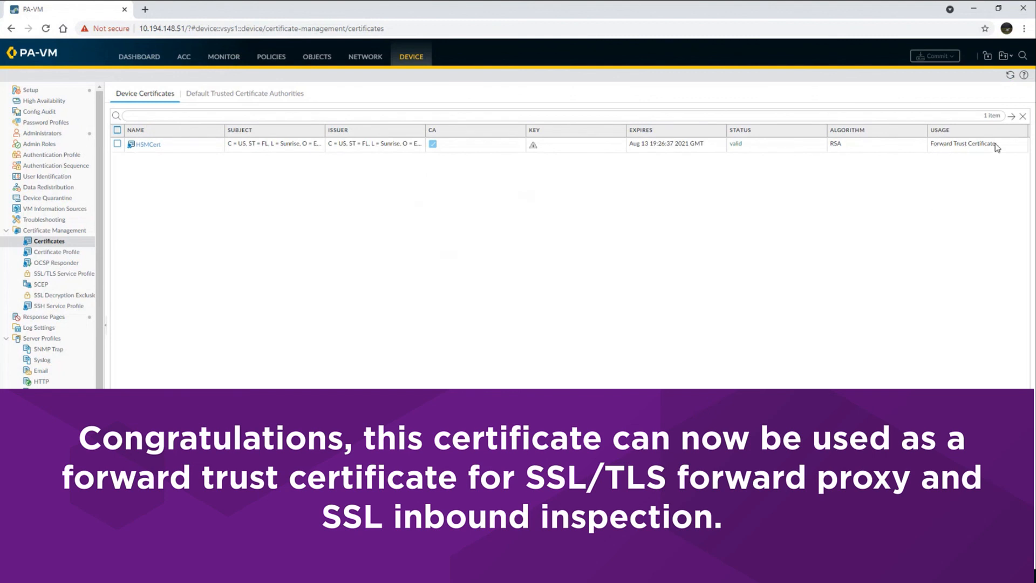